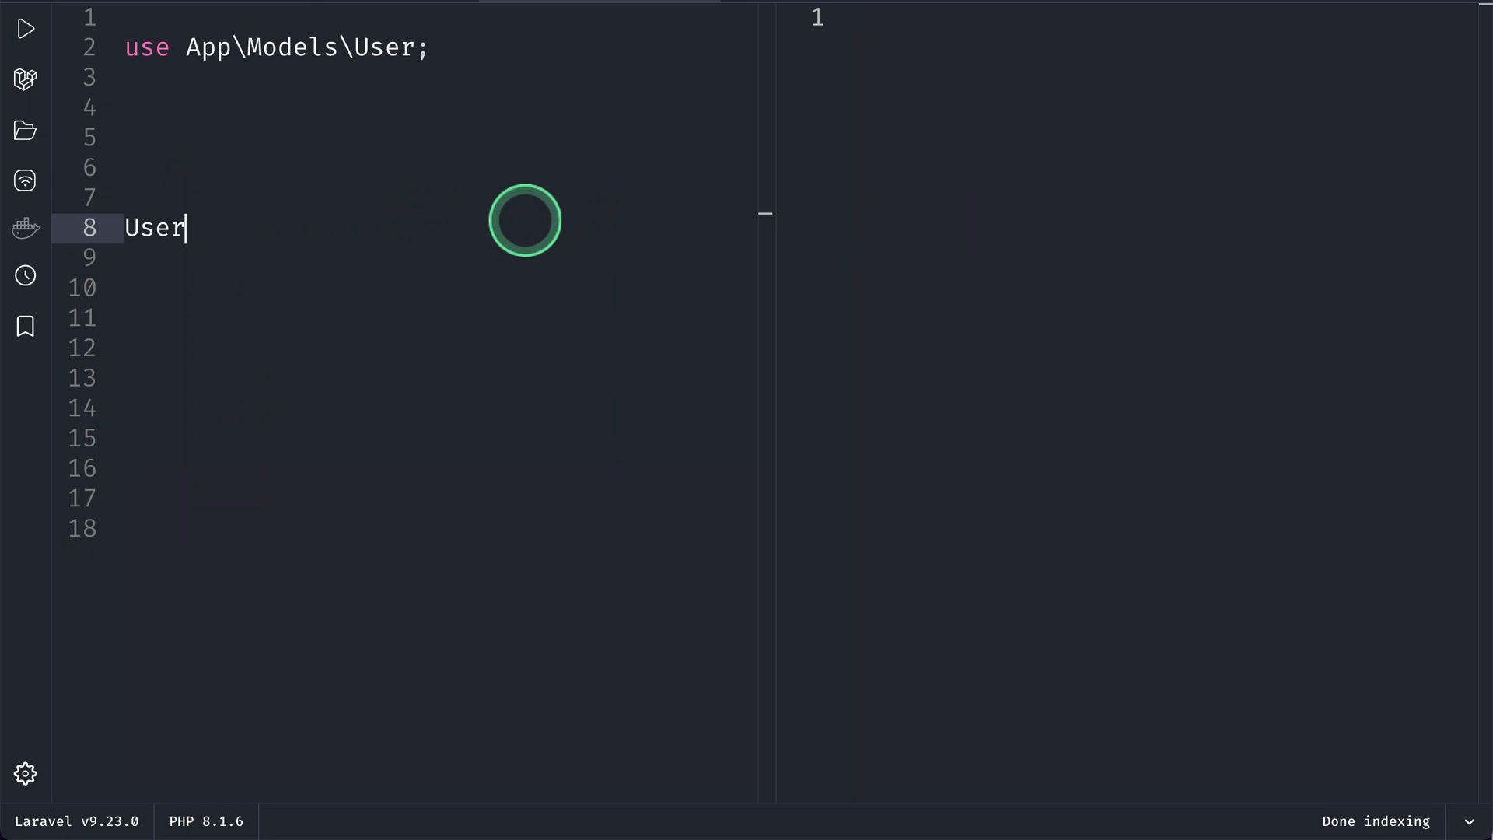
# Write and run User::withCount('posts')->first() to get the first user with posts_count 3.
pyautogui.write('::first();')
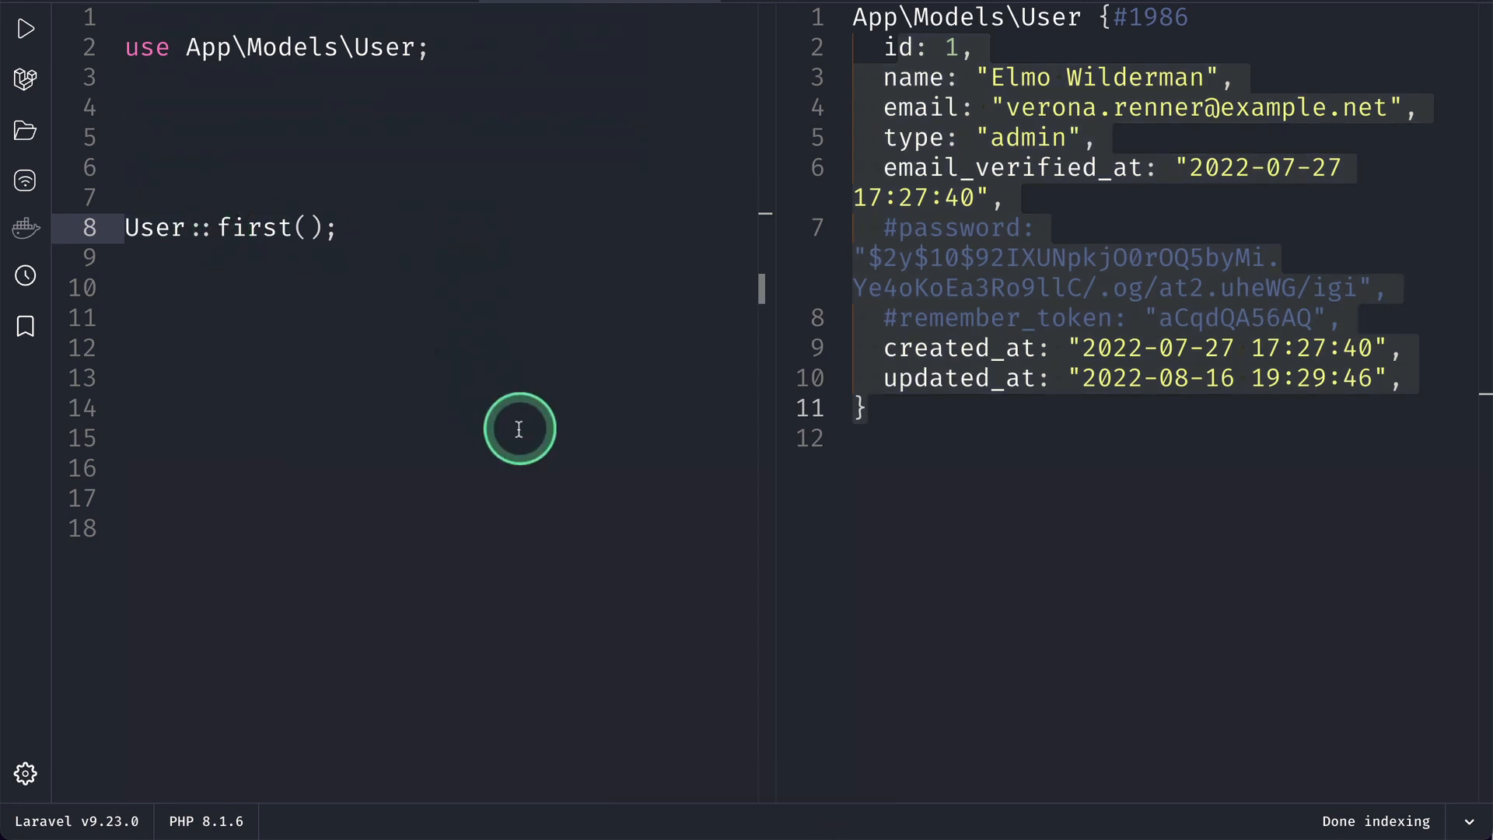
pyautogui.write("withCount('posts")
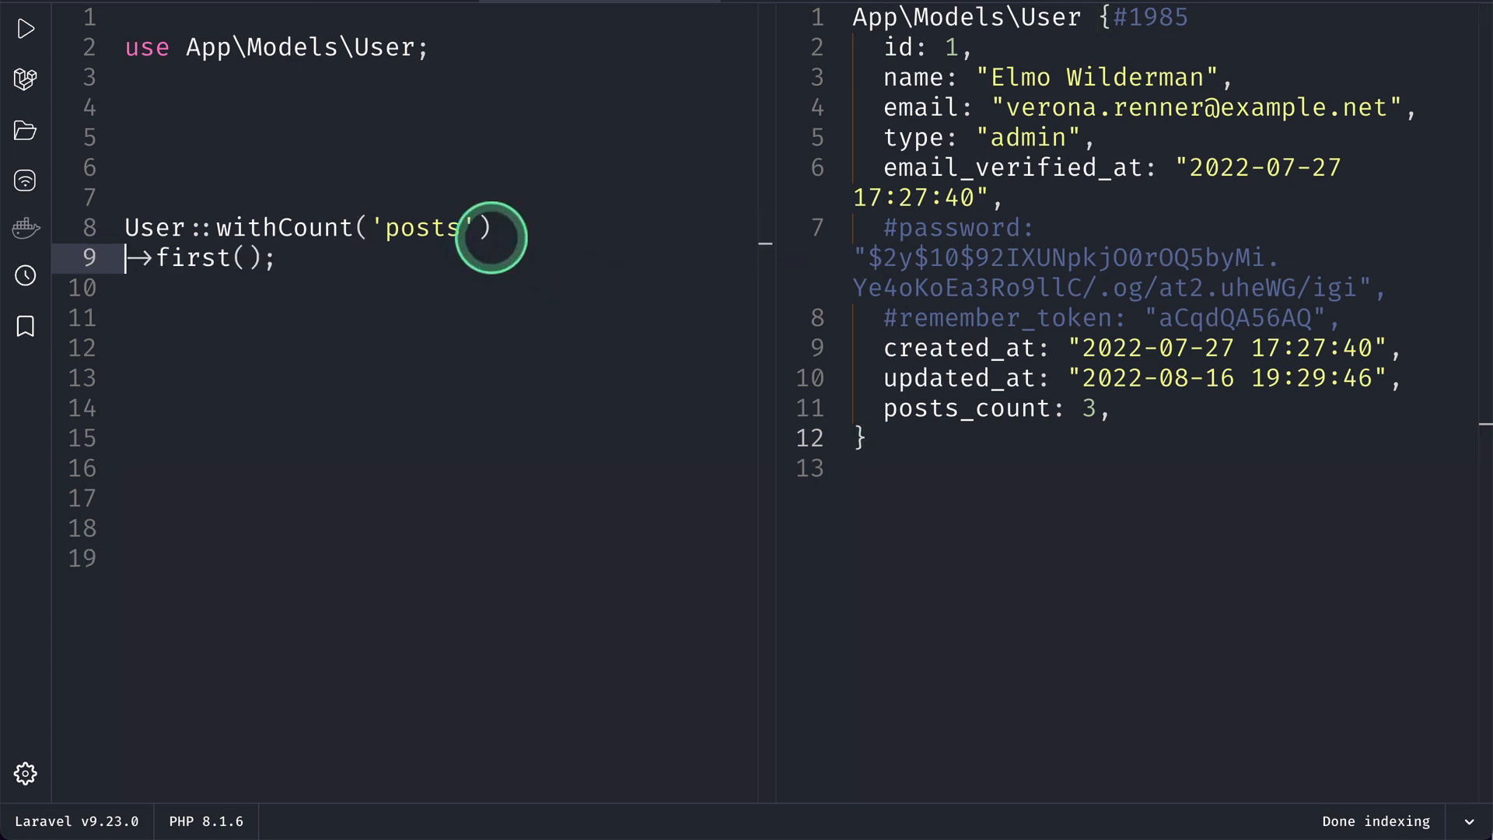
# Chain ->select(['id', 'name']) after withCount so the result shows only id and name.
pyautogui.press('Enter')
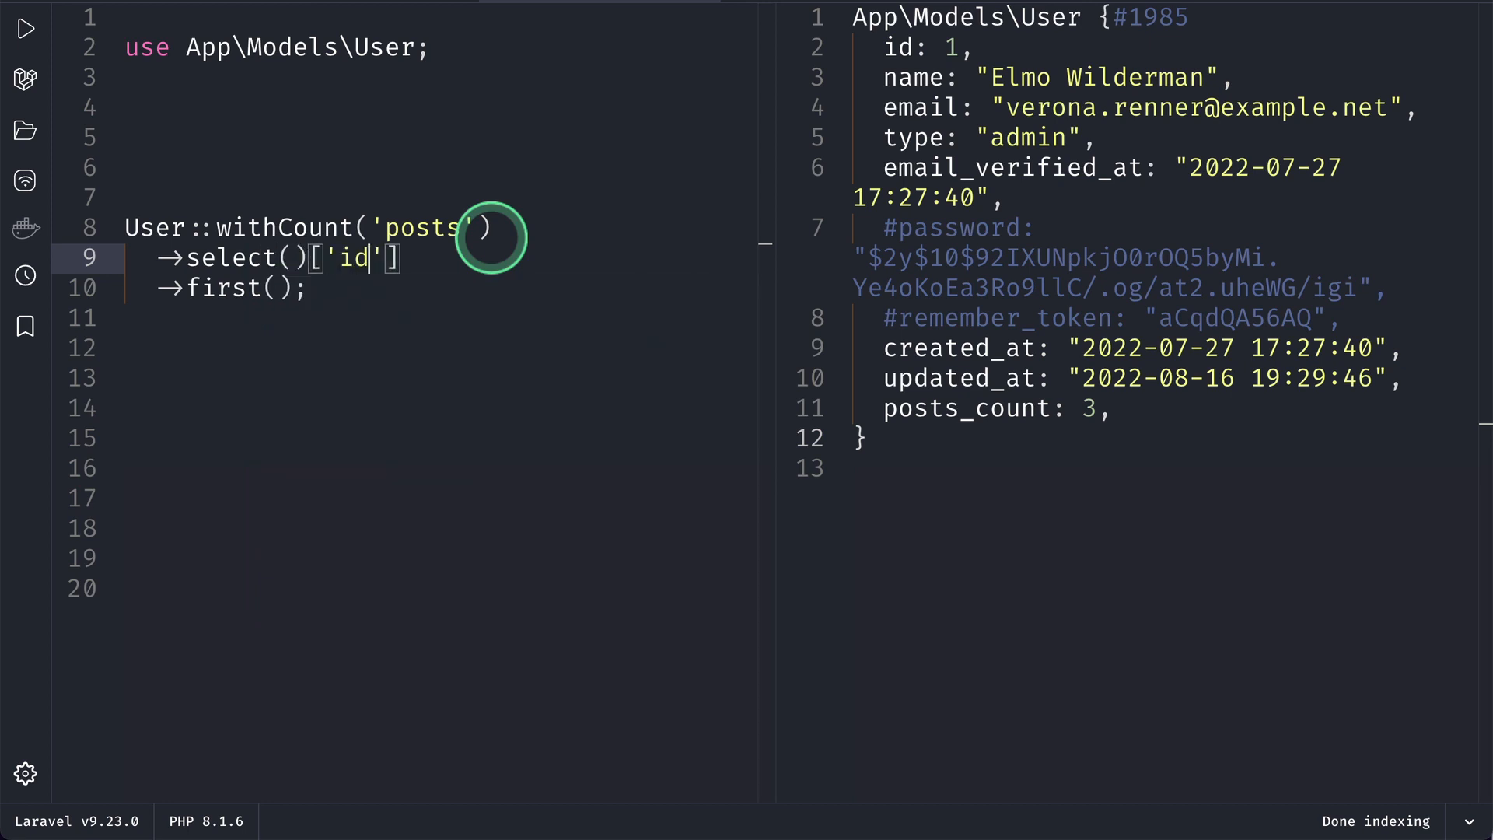
pyautogui.press('BackSpace')
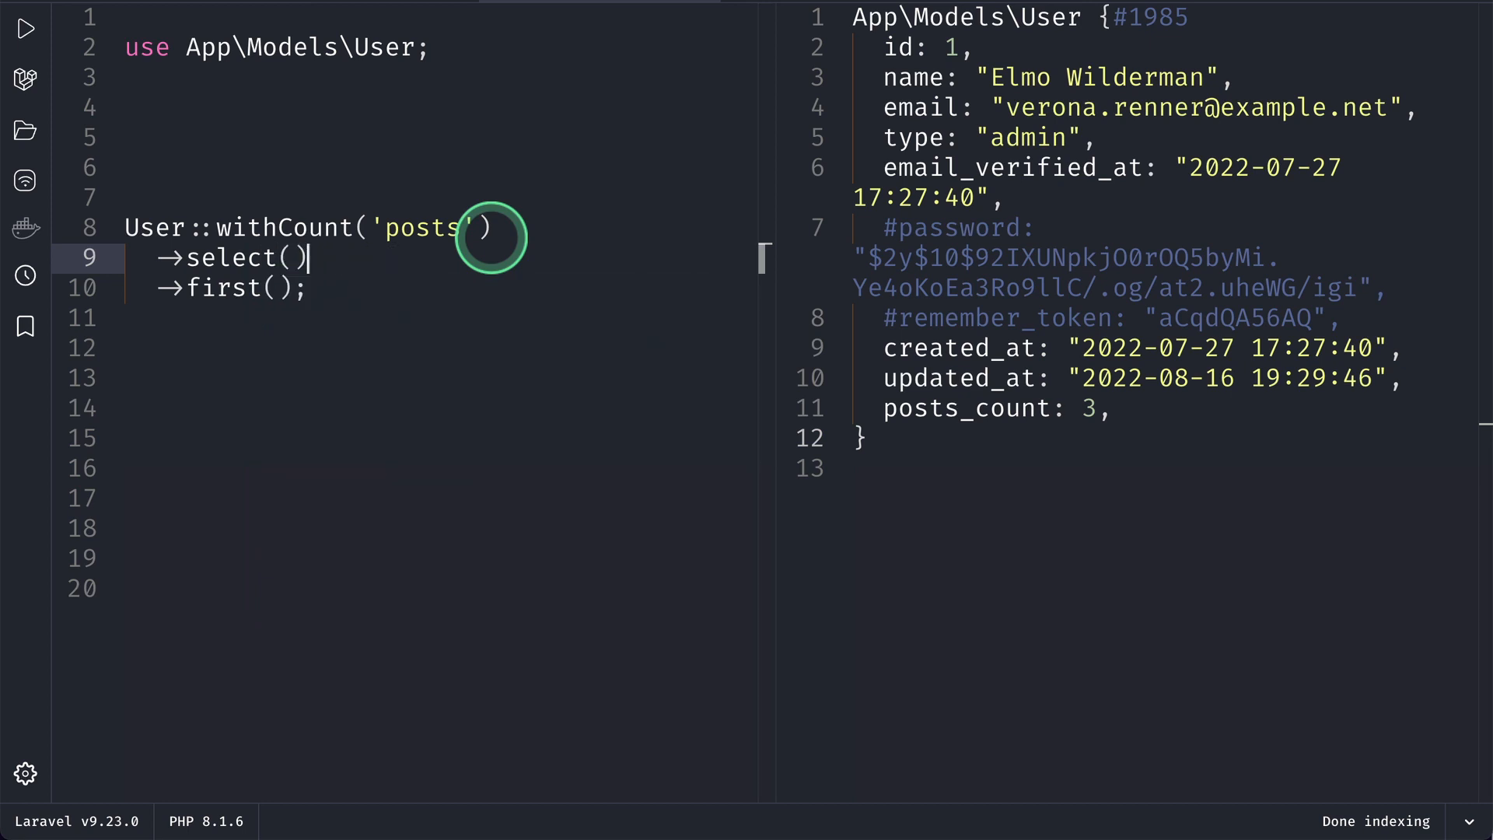
pyautogui.write("['id']")
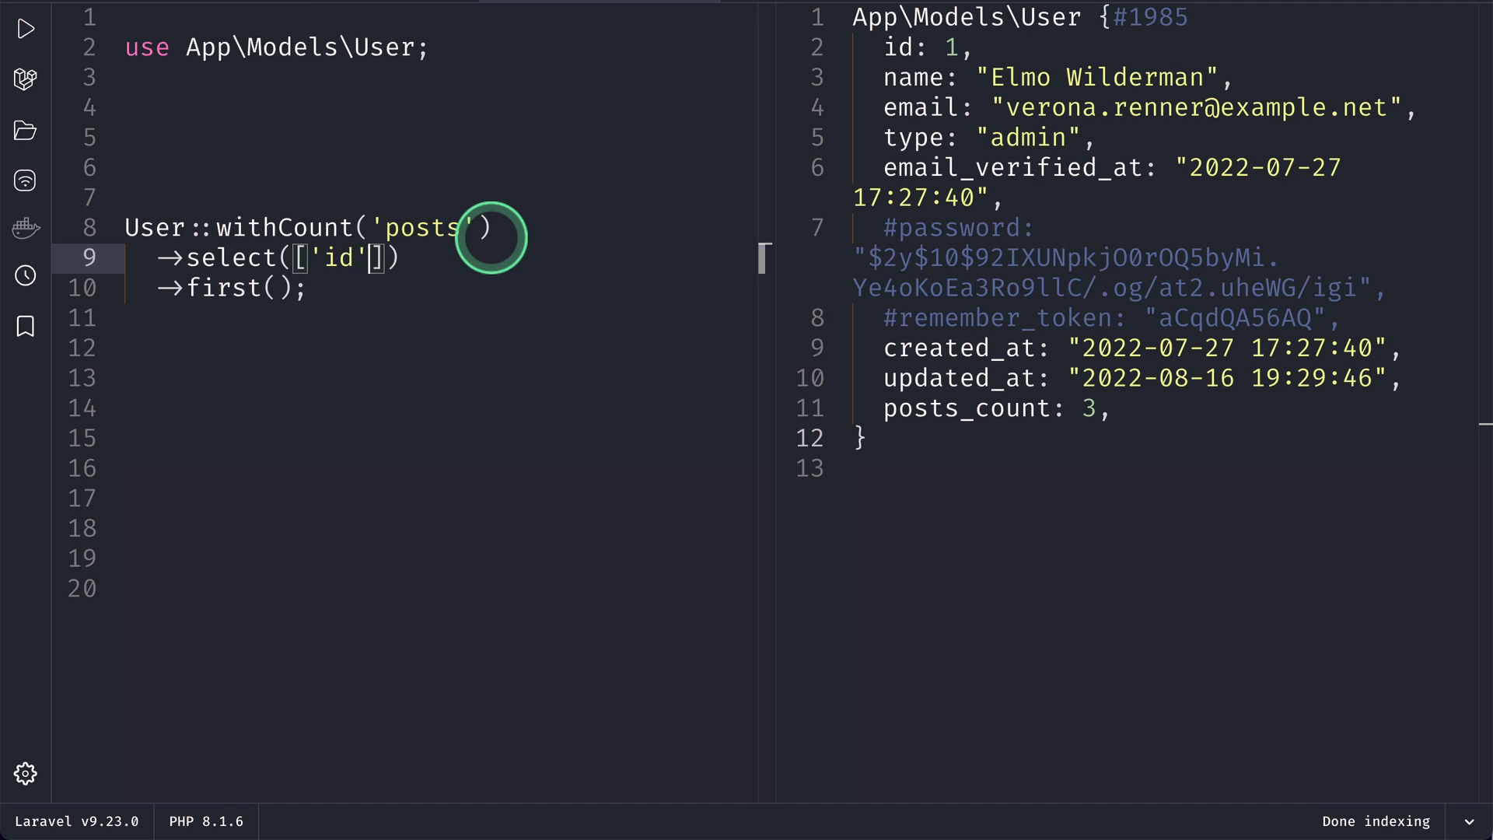
pyautogui.write(", 'name'")
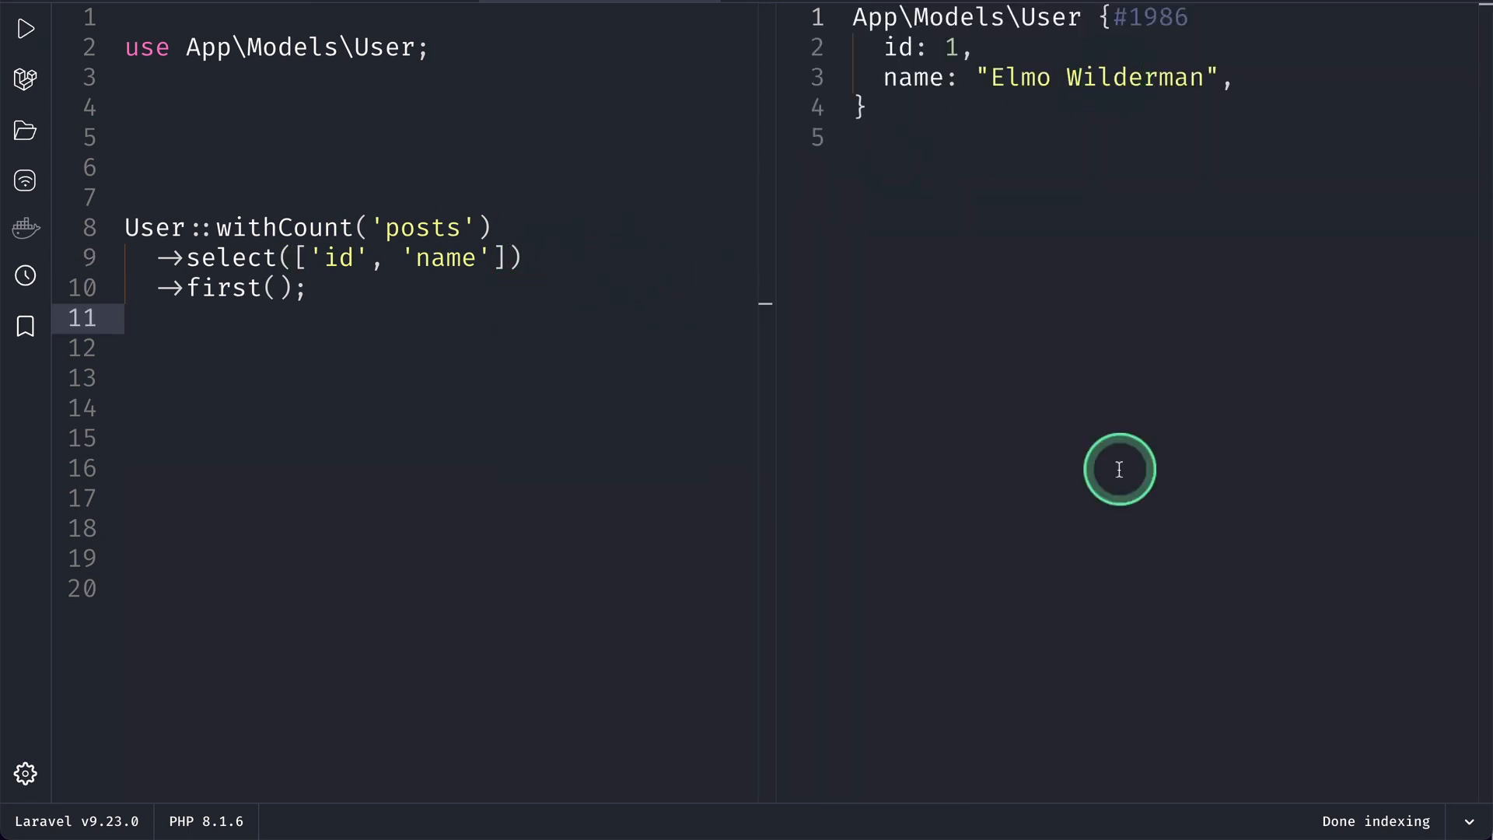
pyautogui.moveTo(1133, 162)
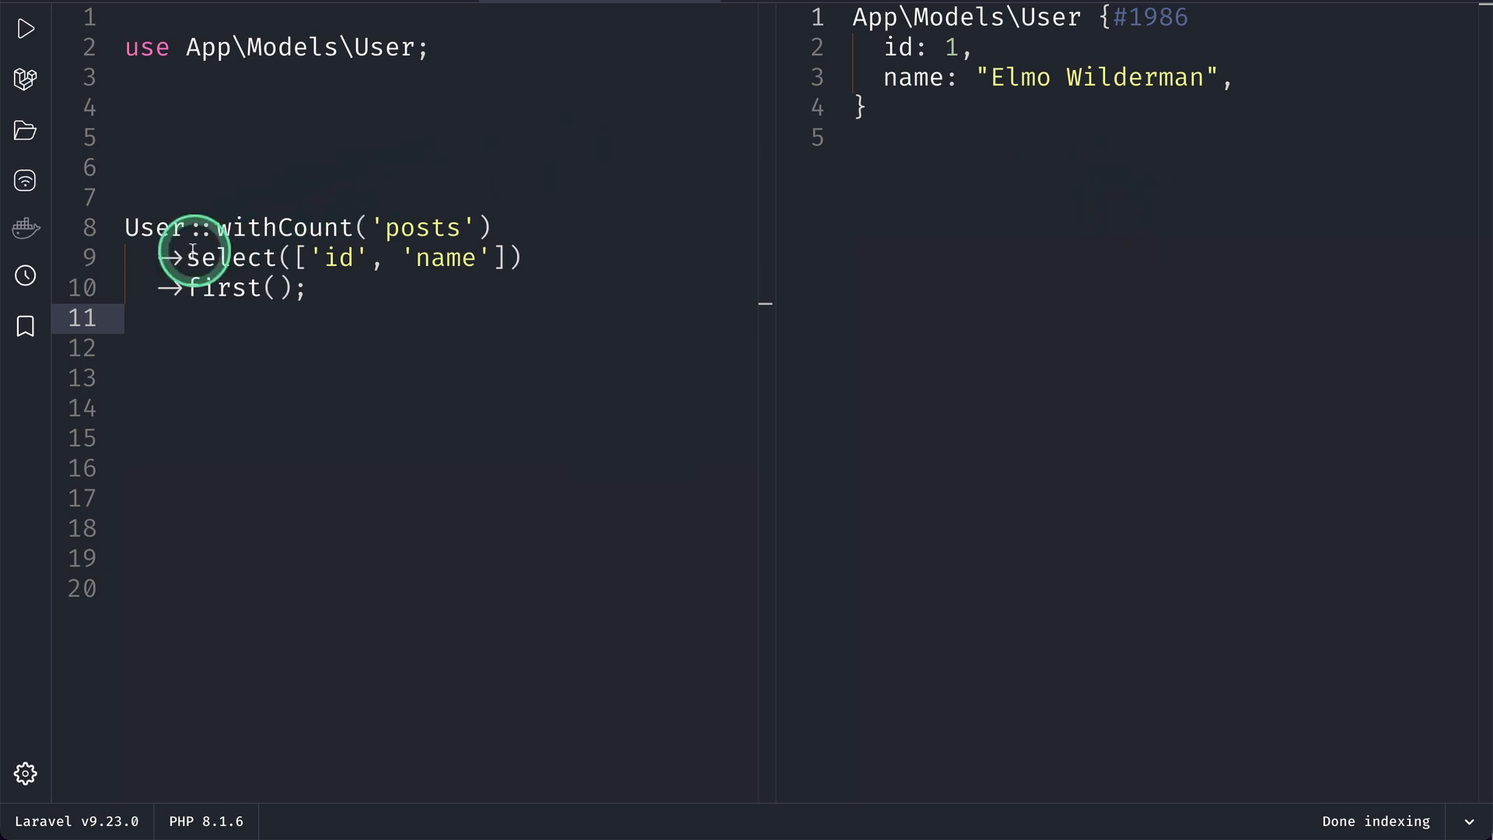
# Rewrite the query as User::select(['id', 'name'])->withCount('posts')->first() and switch to VS Code.
pyautogui.click(523, 257)
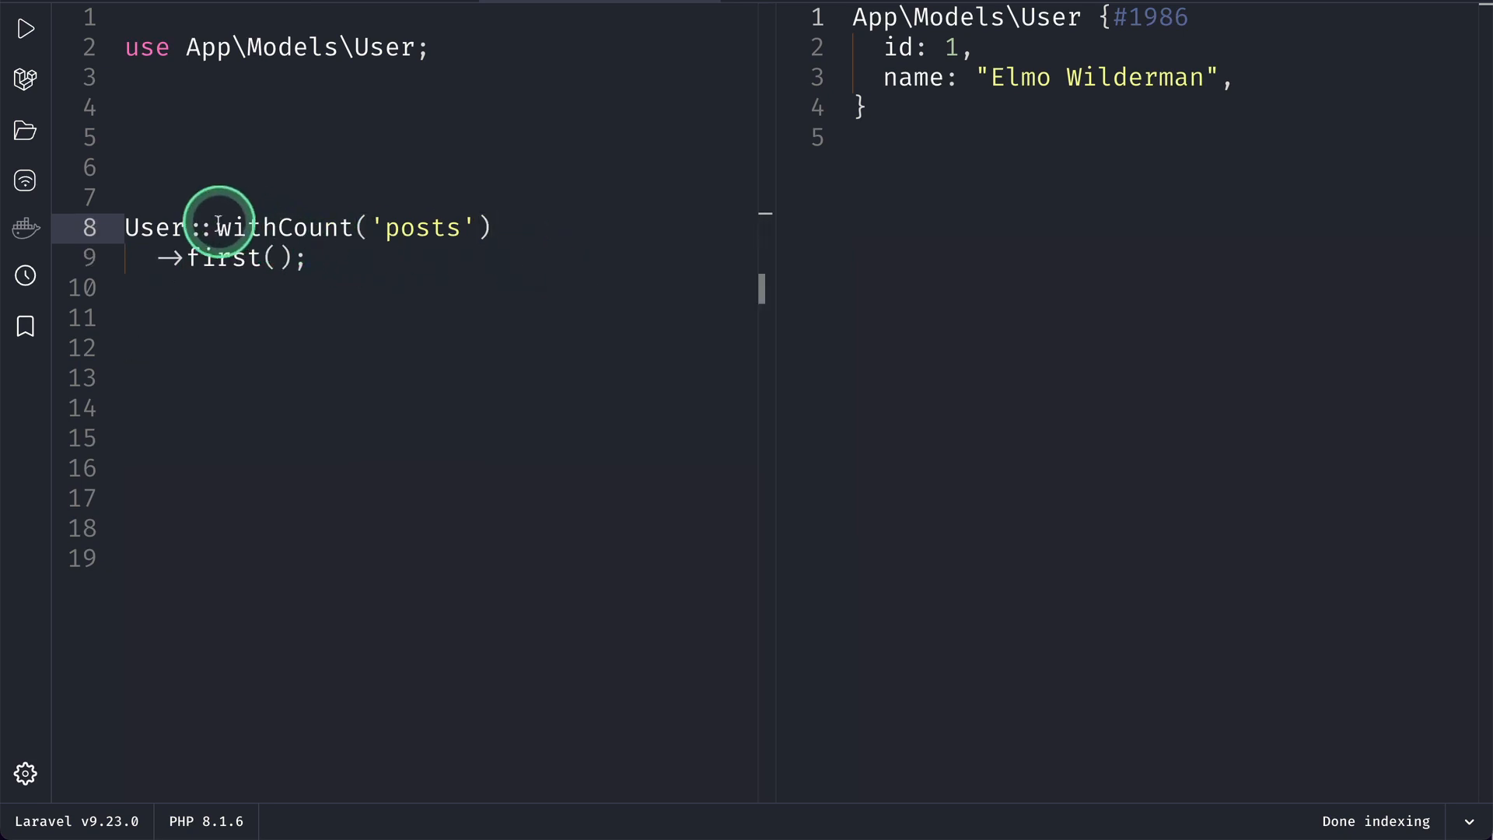
pyautogui.write("select(['id', 'name'])")
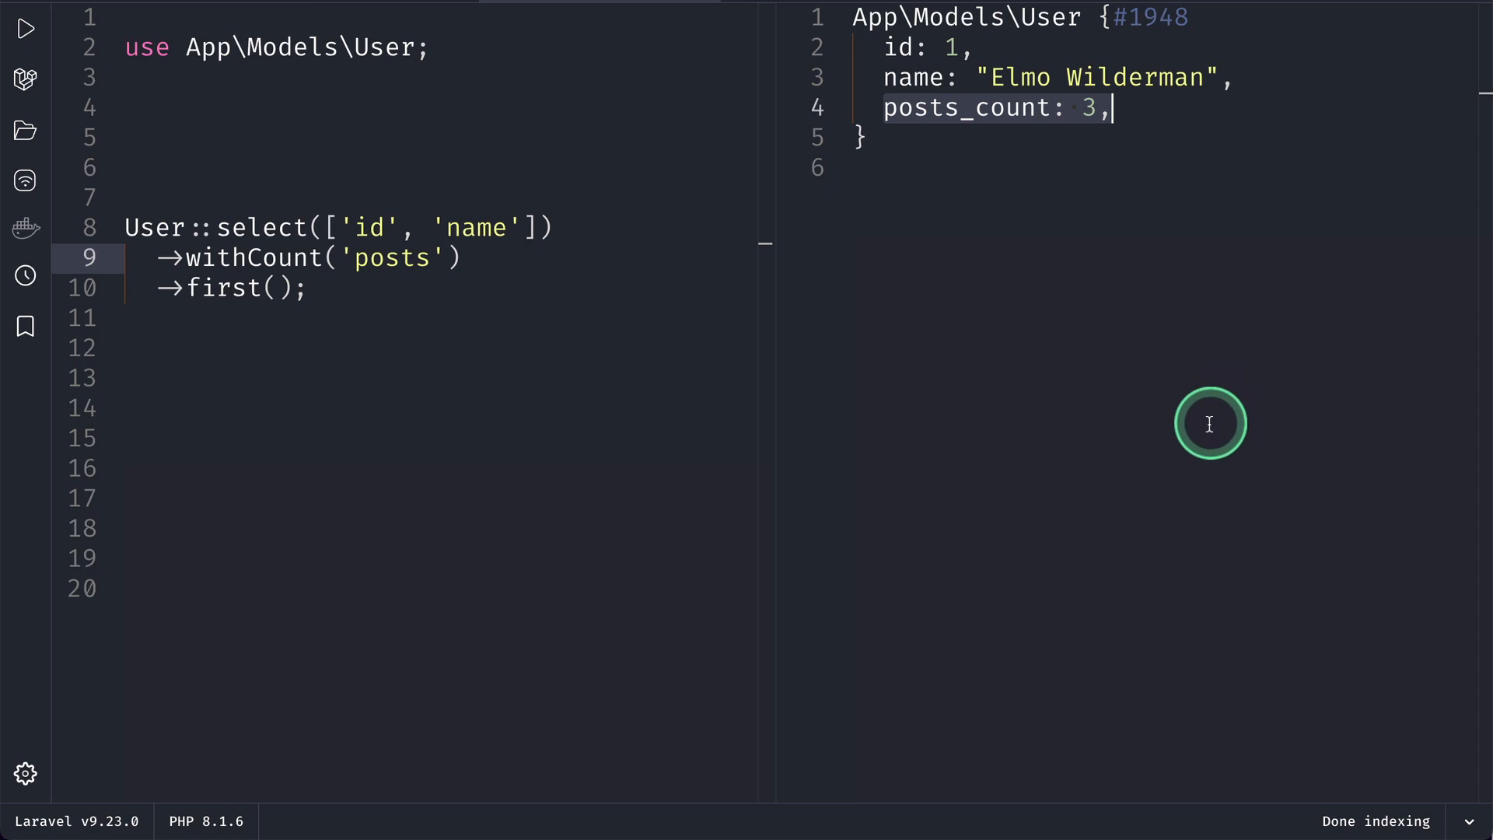
pyautogui.press('cmd+tab')
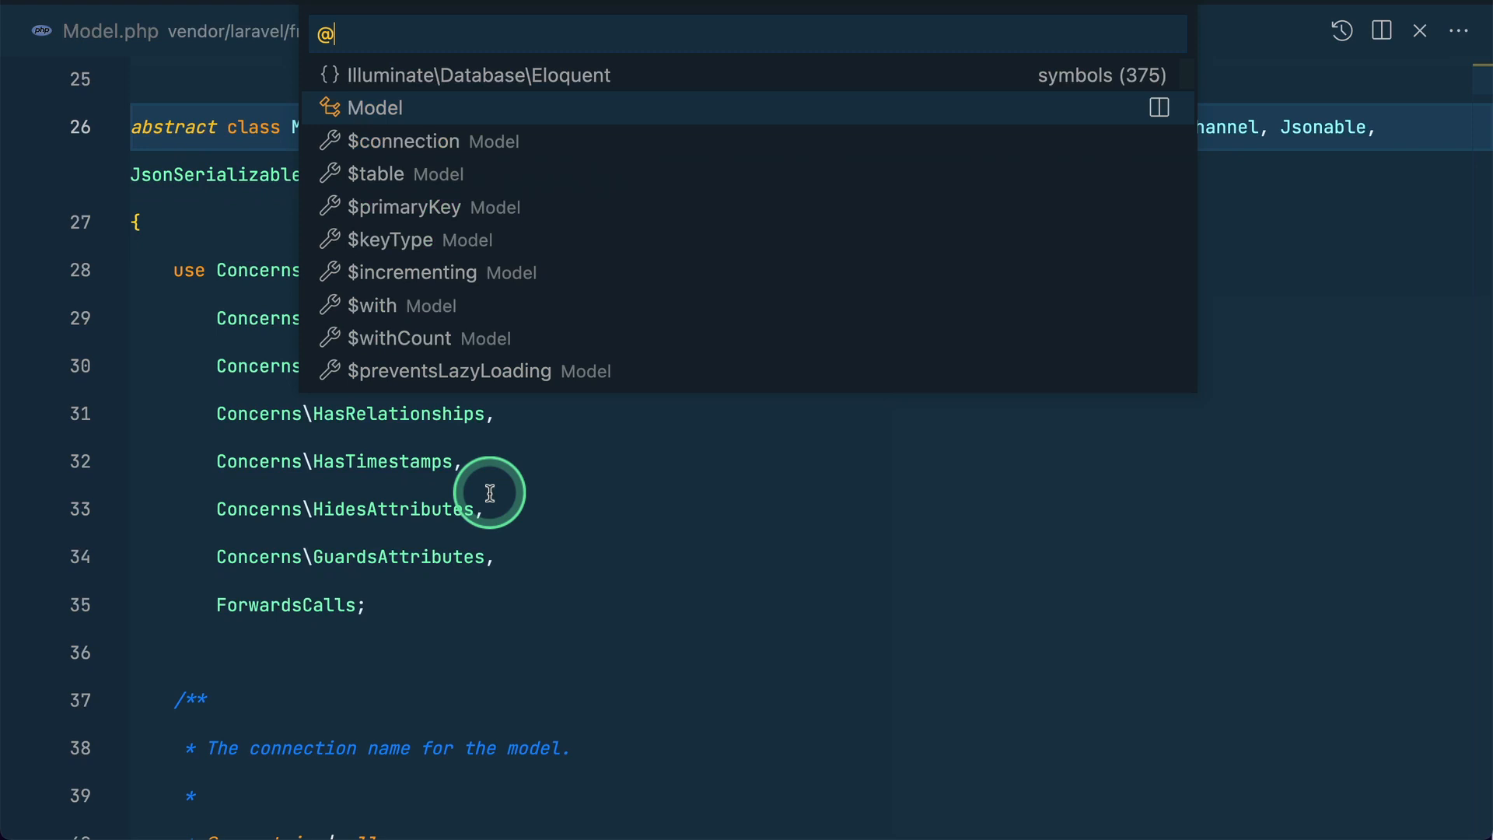
# Search Model.php symbols for select, then jump to __call and add dd(123) before forwardCallTo.
pyautogui.write('select')
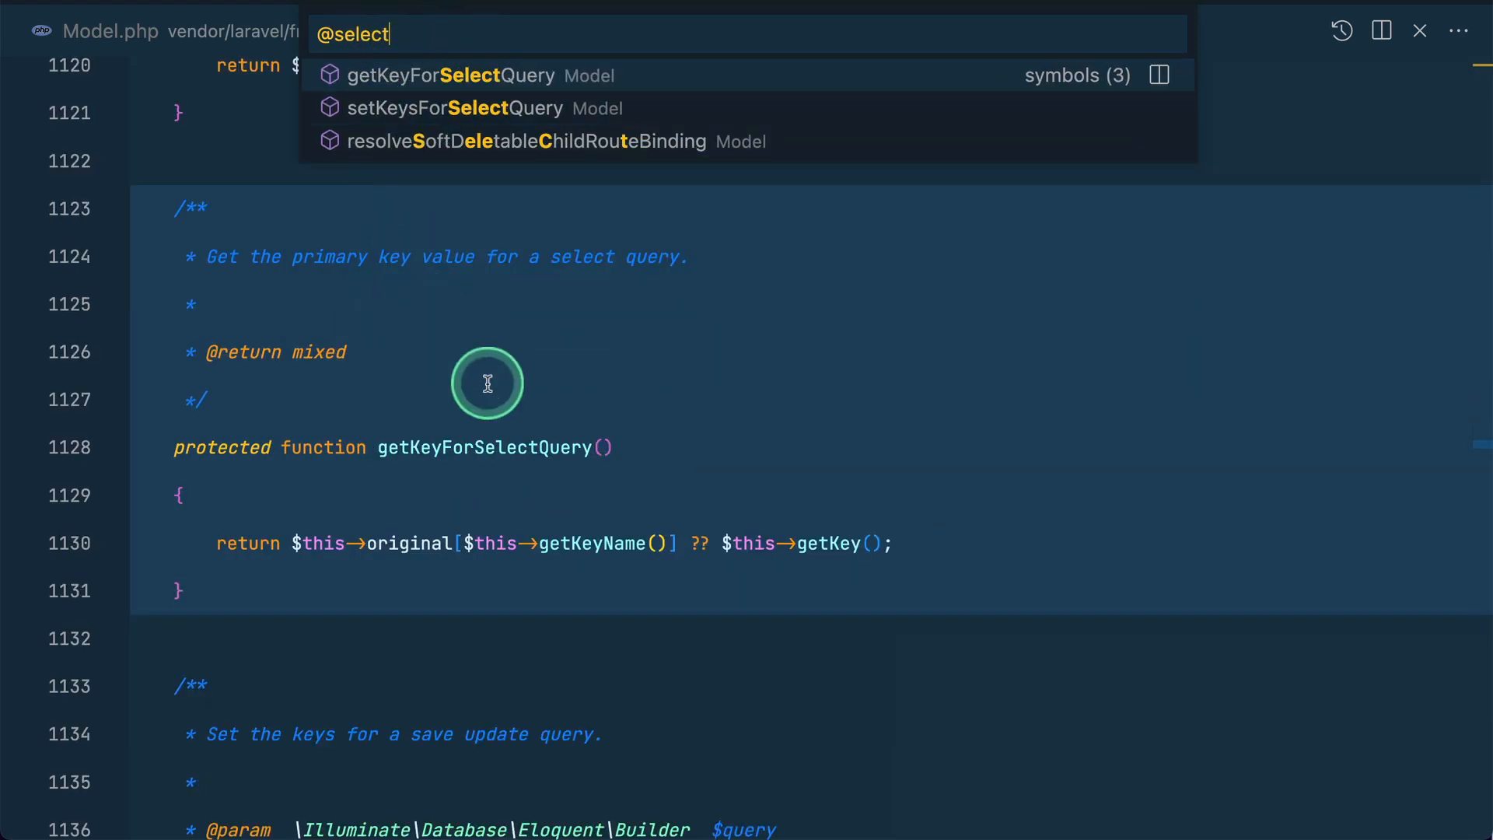
pyautogui.click(454, 76)
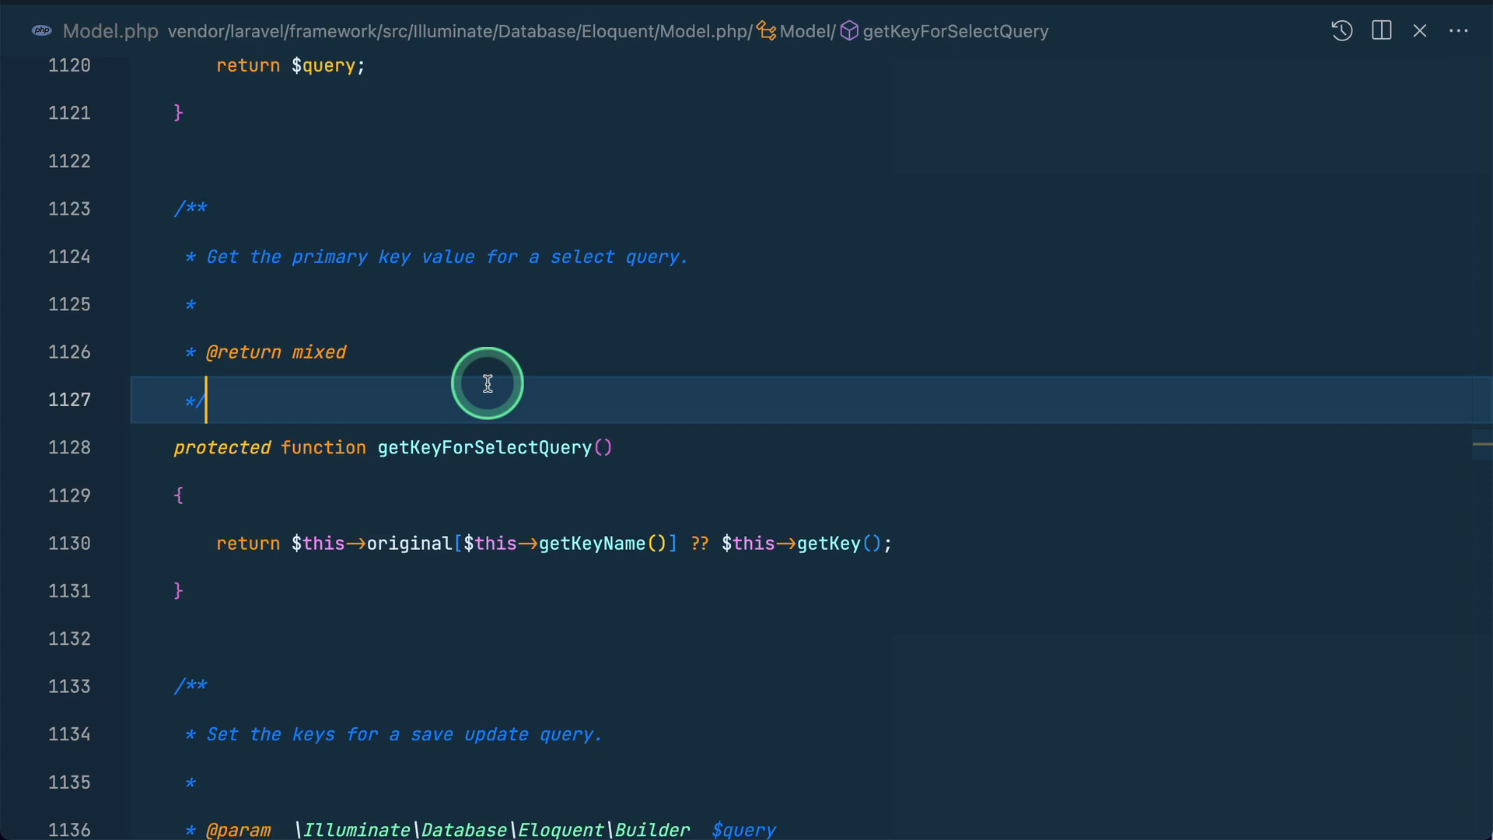
pyautogui.write('@__')
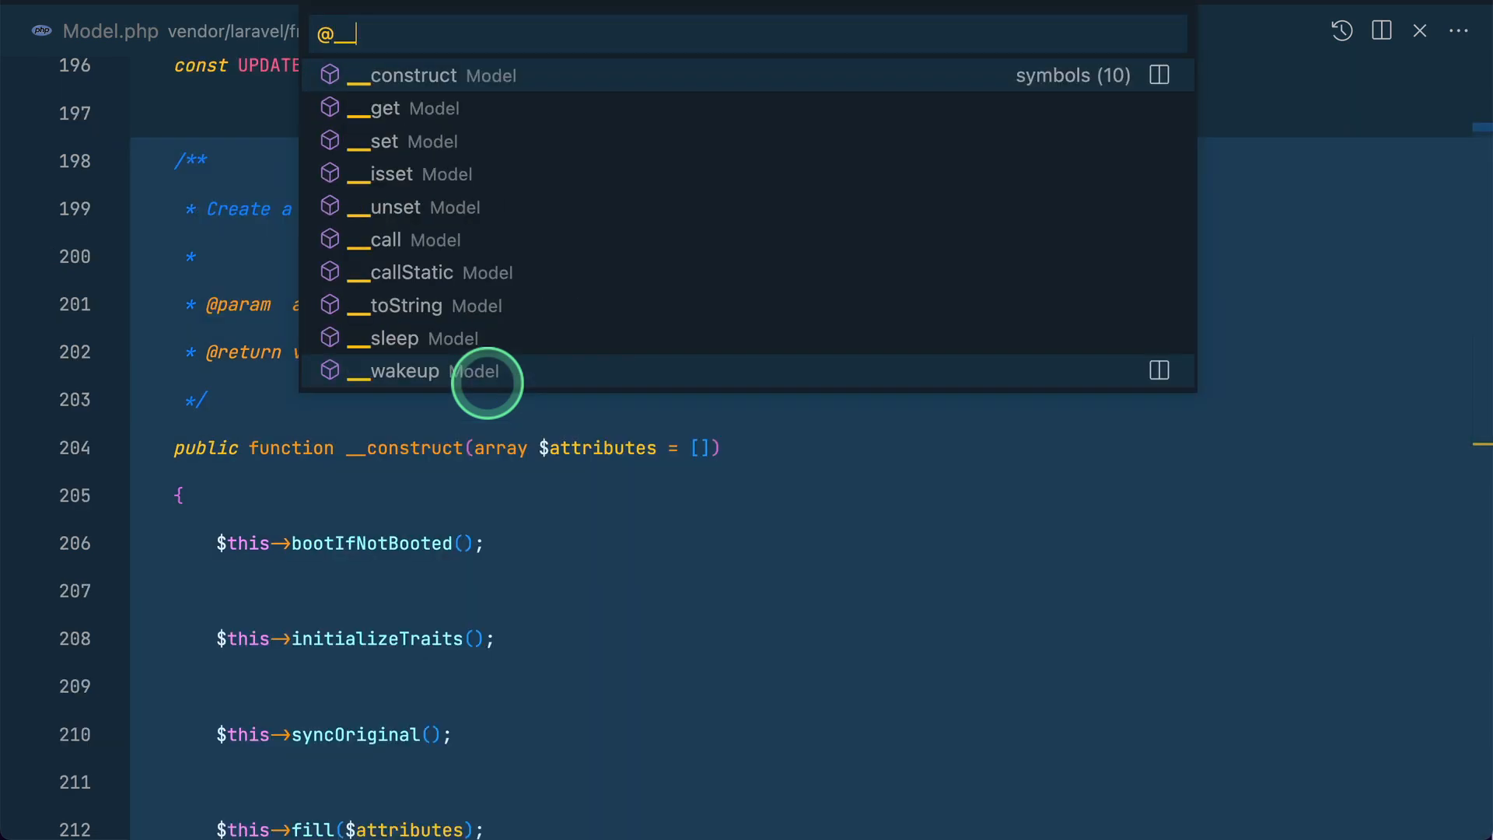
pyautogui.click(385, 239)
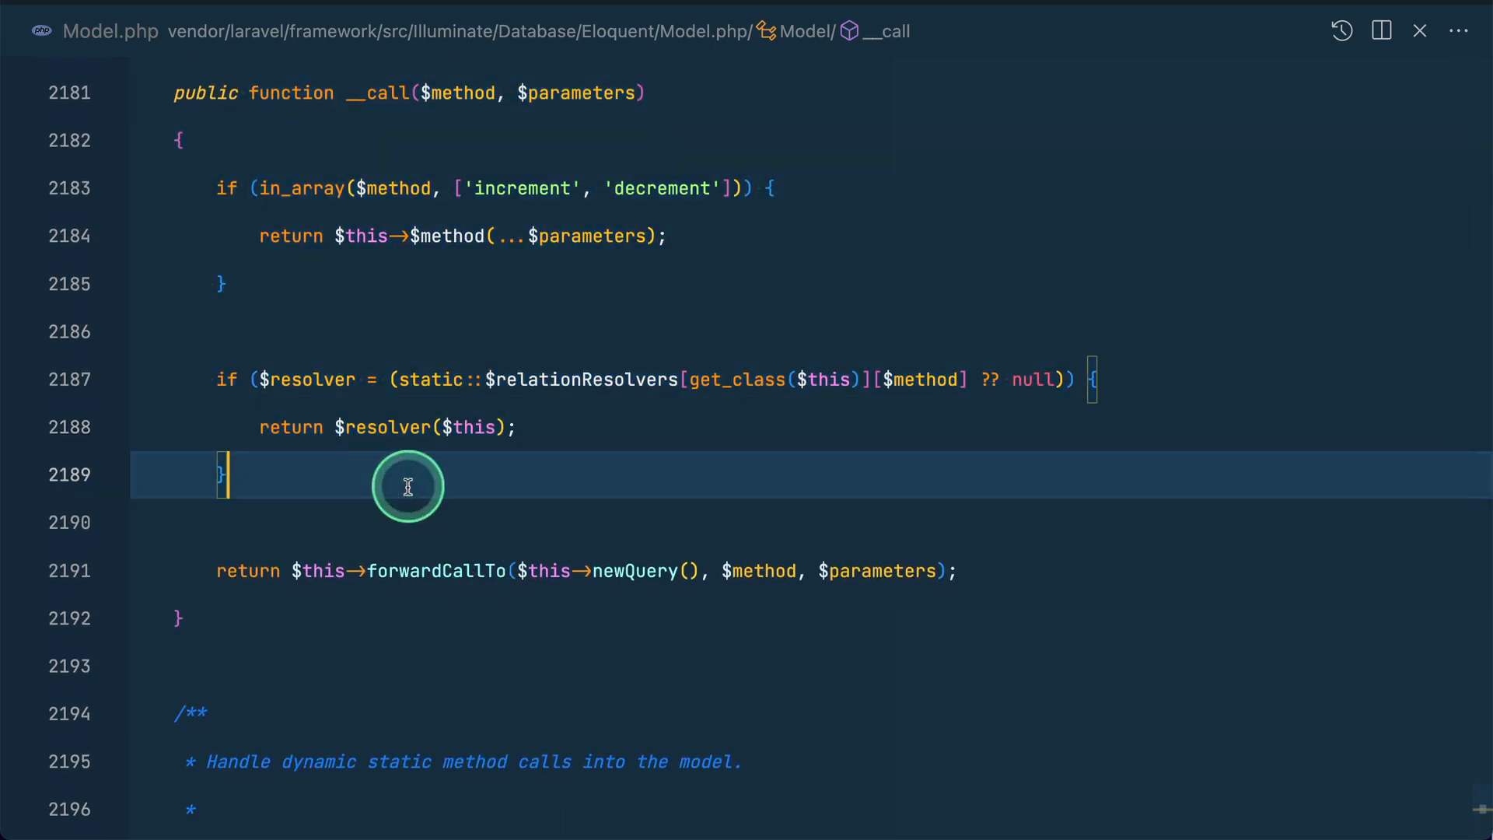
pyautogui.write('dd(123);')
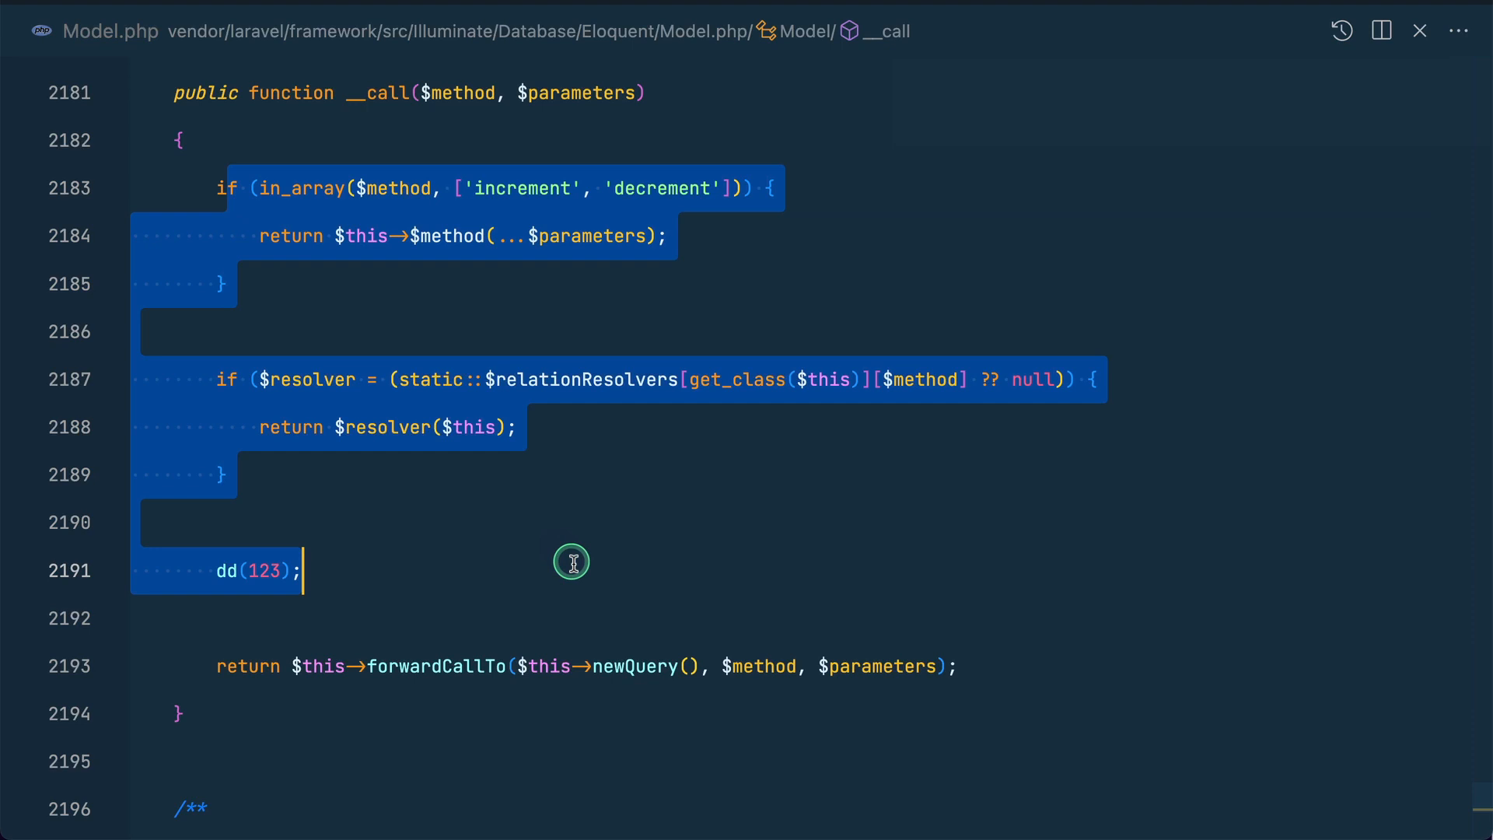
pyautogui.click(417, 588)
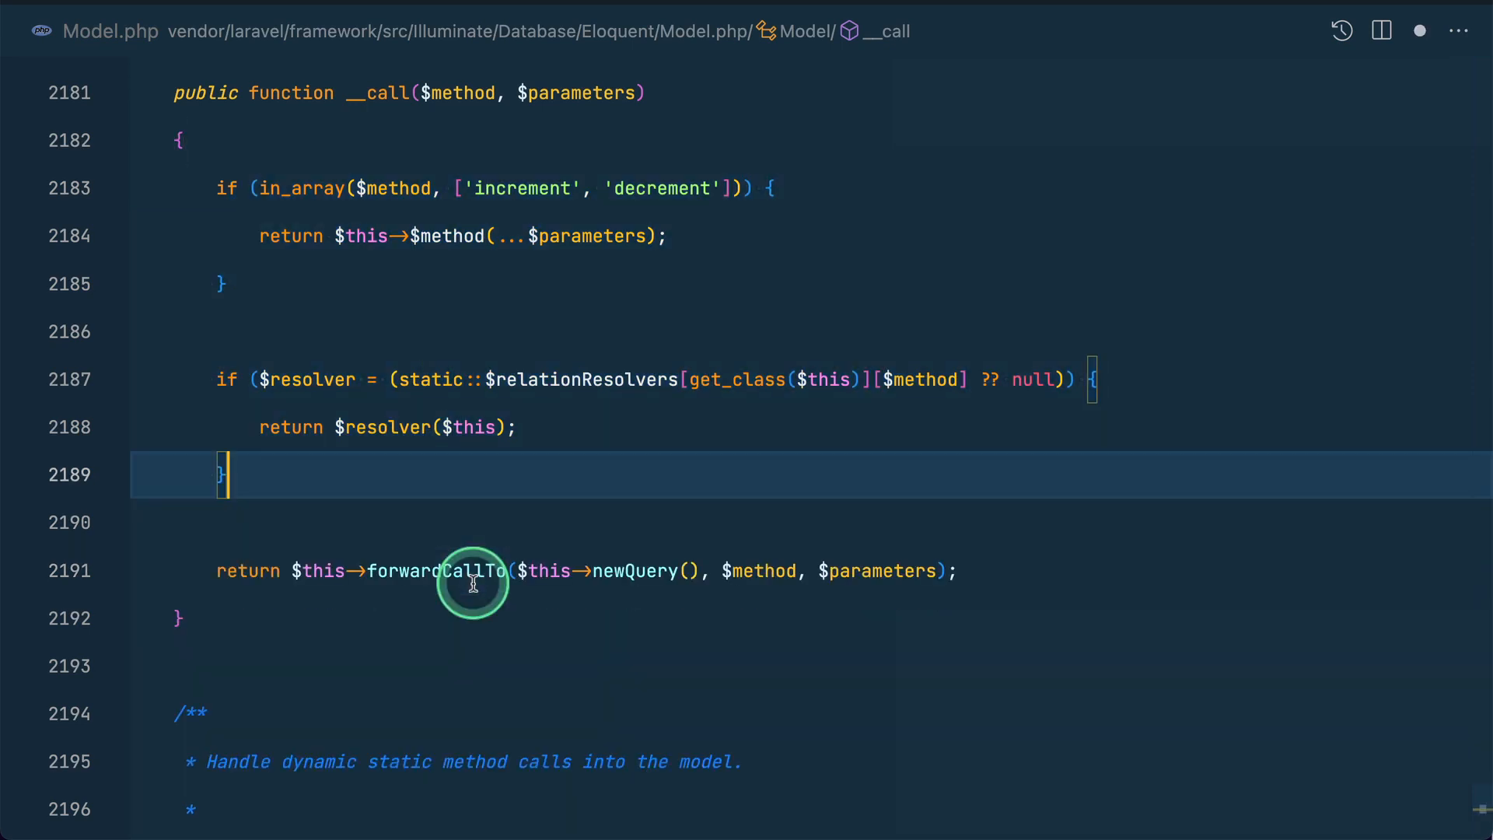
pyautogui.moveTo(438, 570)
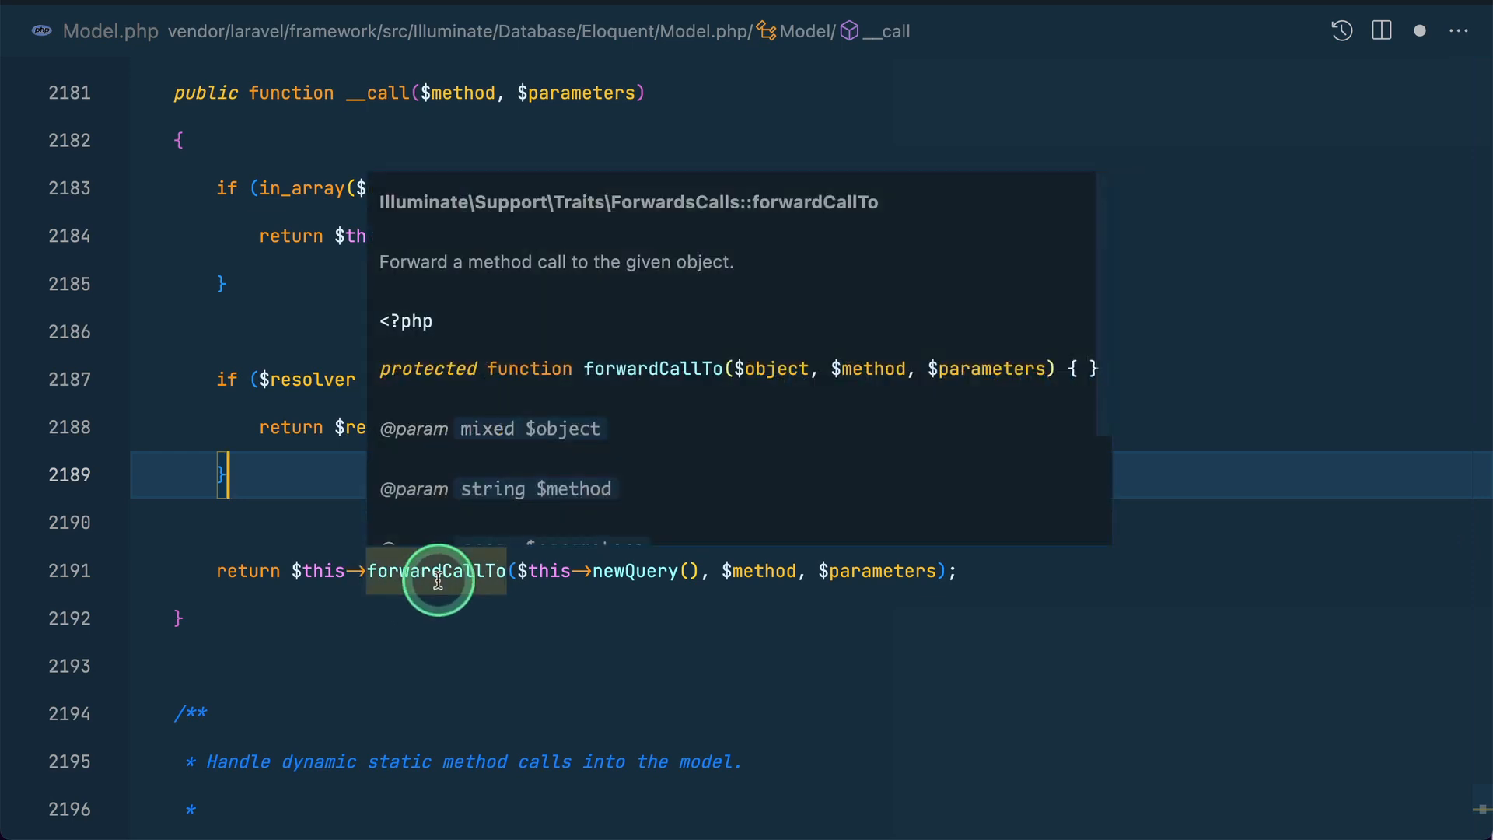
pyautogui.doubleClick(628, 570)
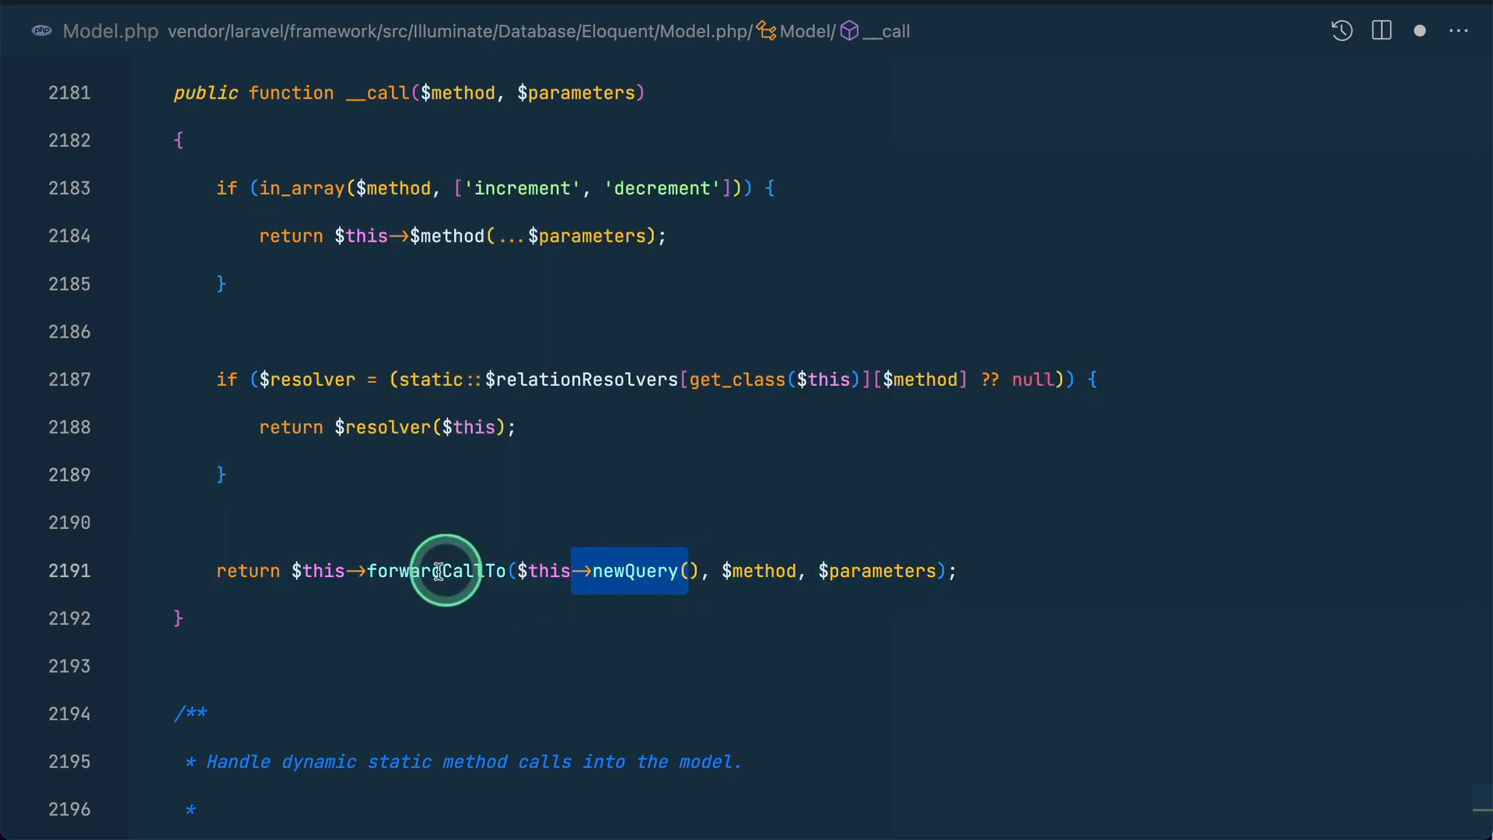
pyautogui.moveTo(438, 570)
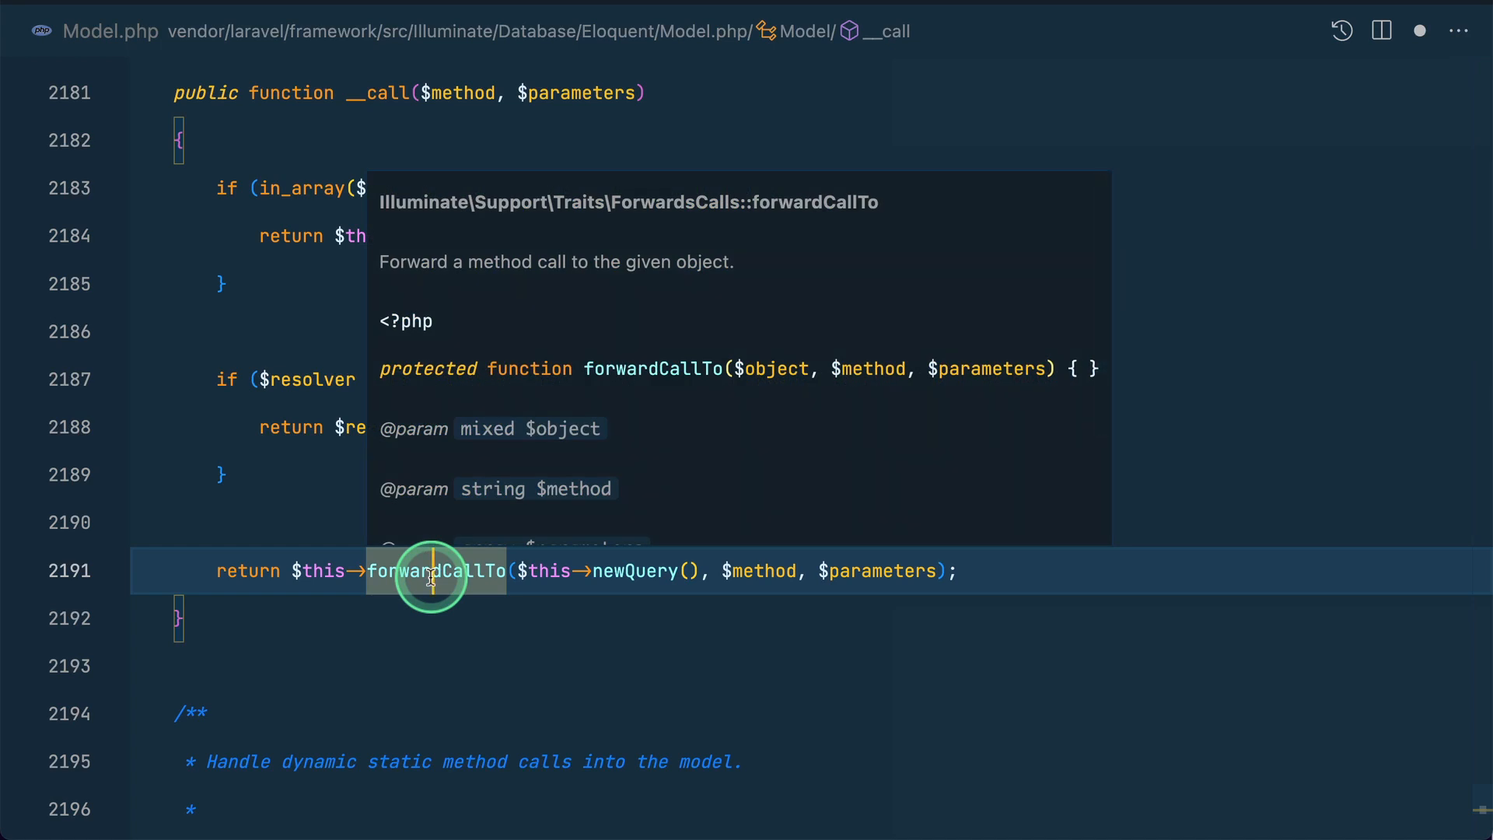
pyautogui.moveTo(524, 570)
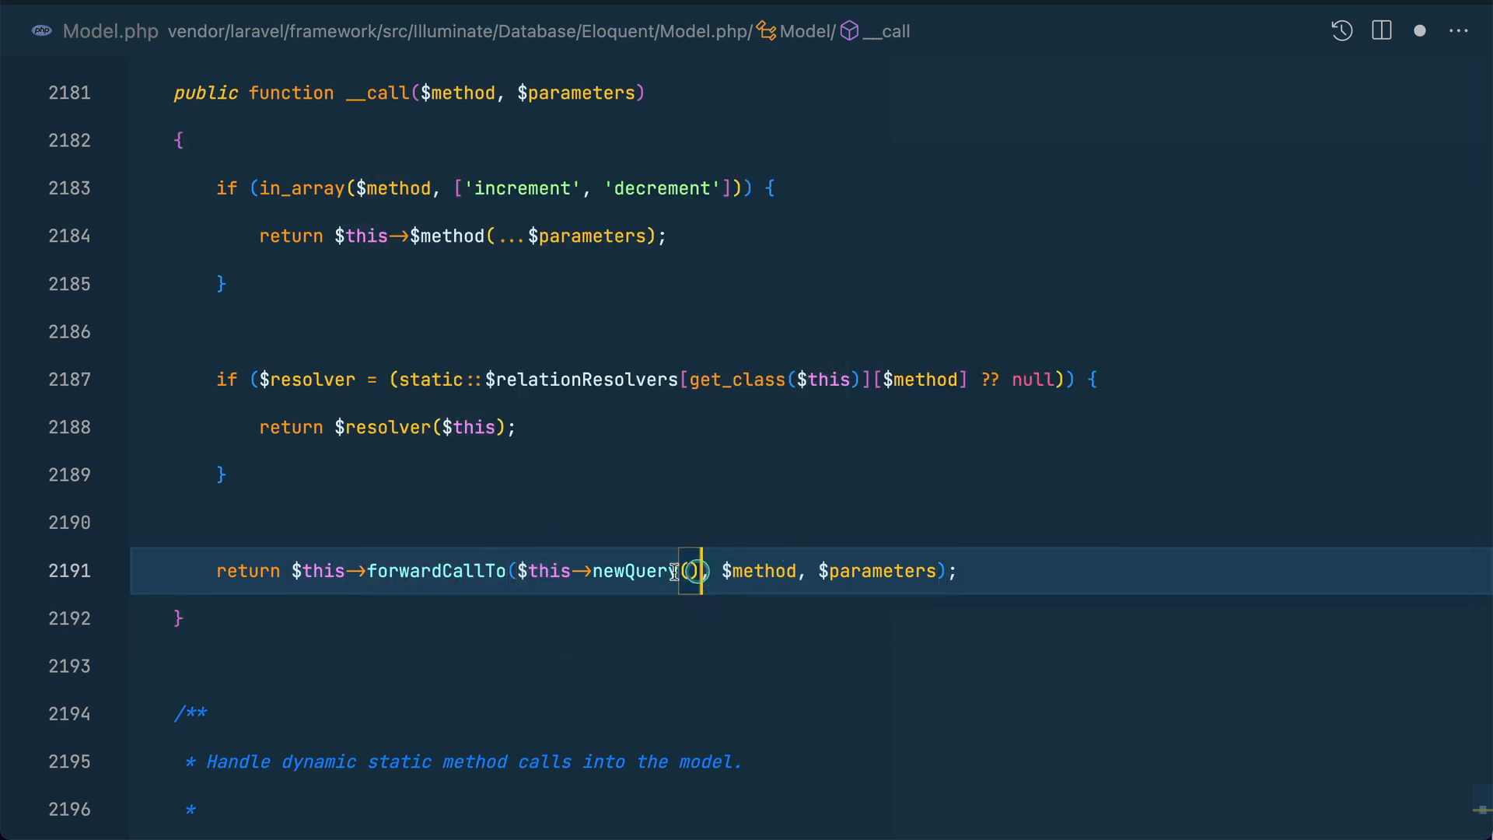
# In Eloquent Builder.php, search symbols and jump to its __call method.
pyautogui.doubleClick(878, 570)
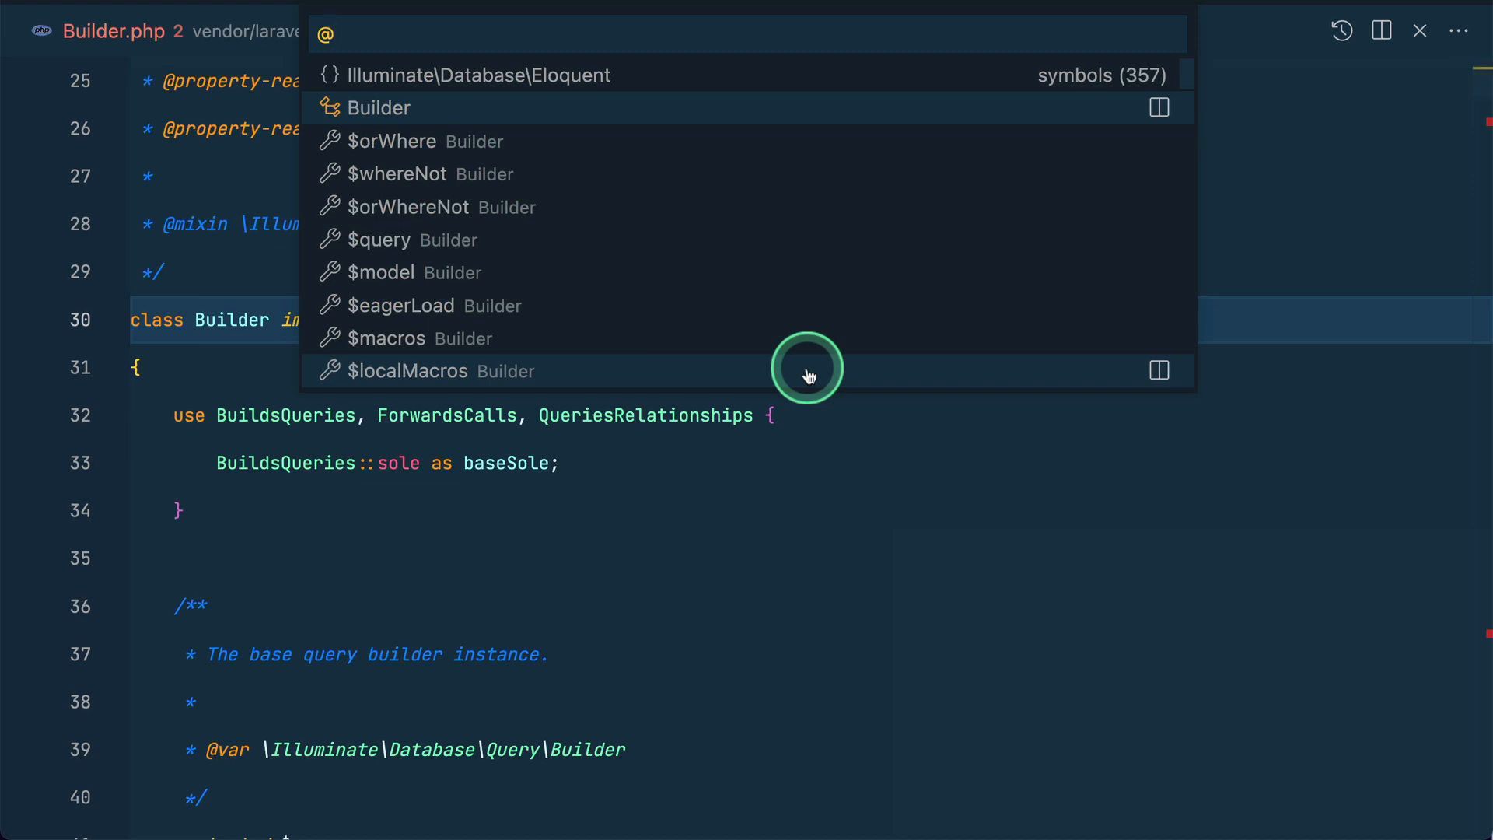
pyautogui.write('select')
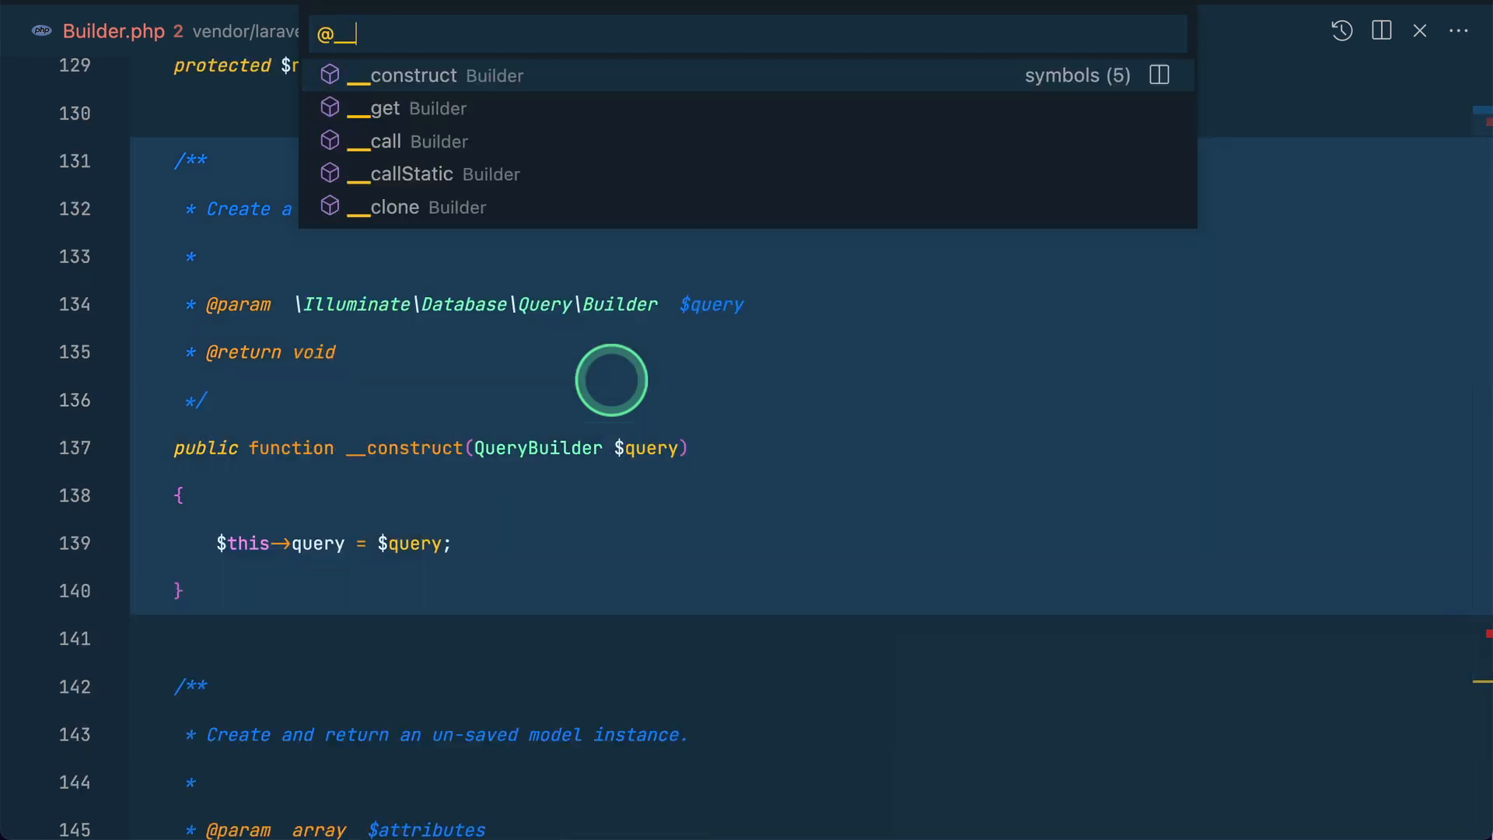
pyautogui.click(389, 141)
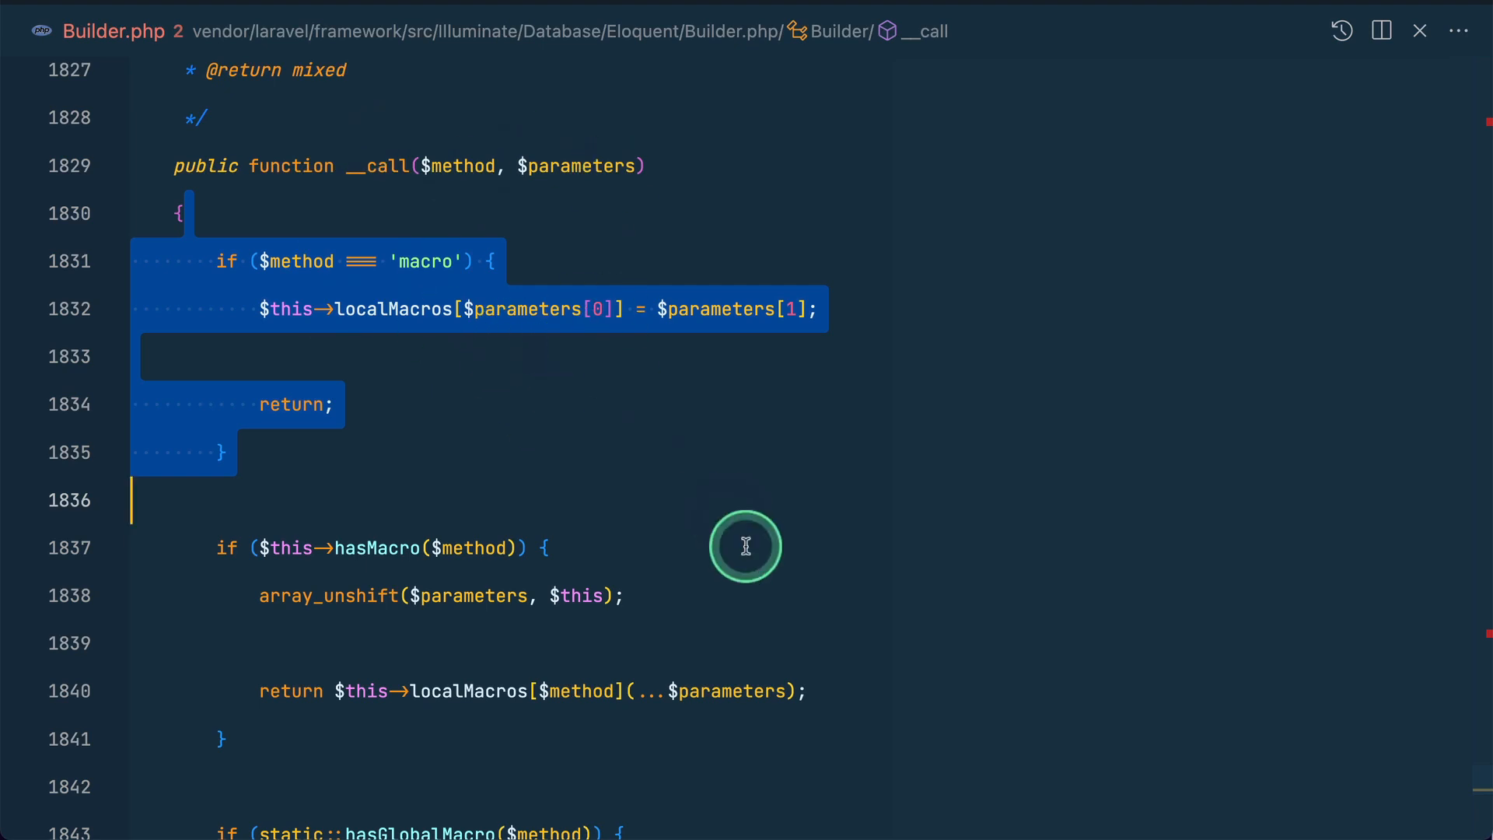
# Scroll to the end of __call where forwardCallTo hands the call to the $query object.
pyautogui.scroll(-3)
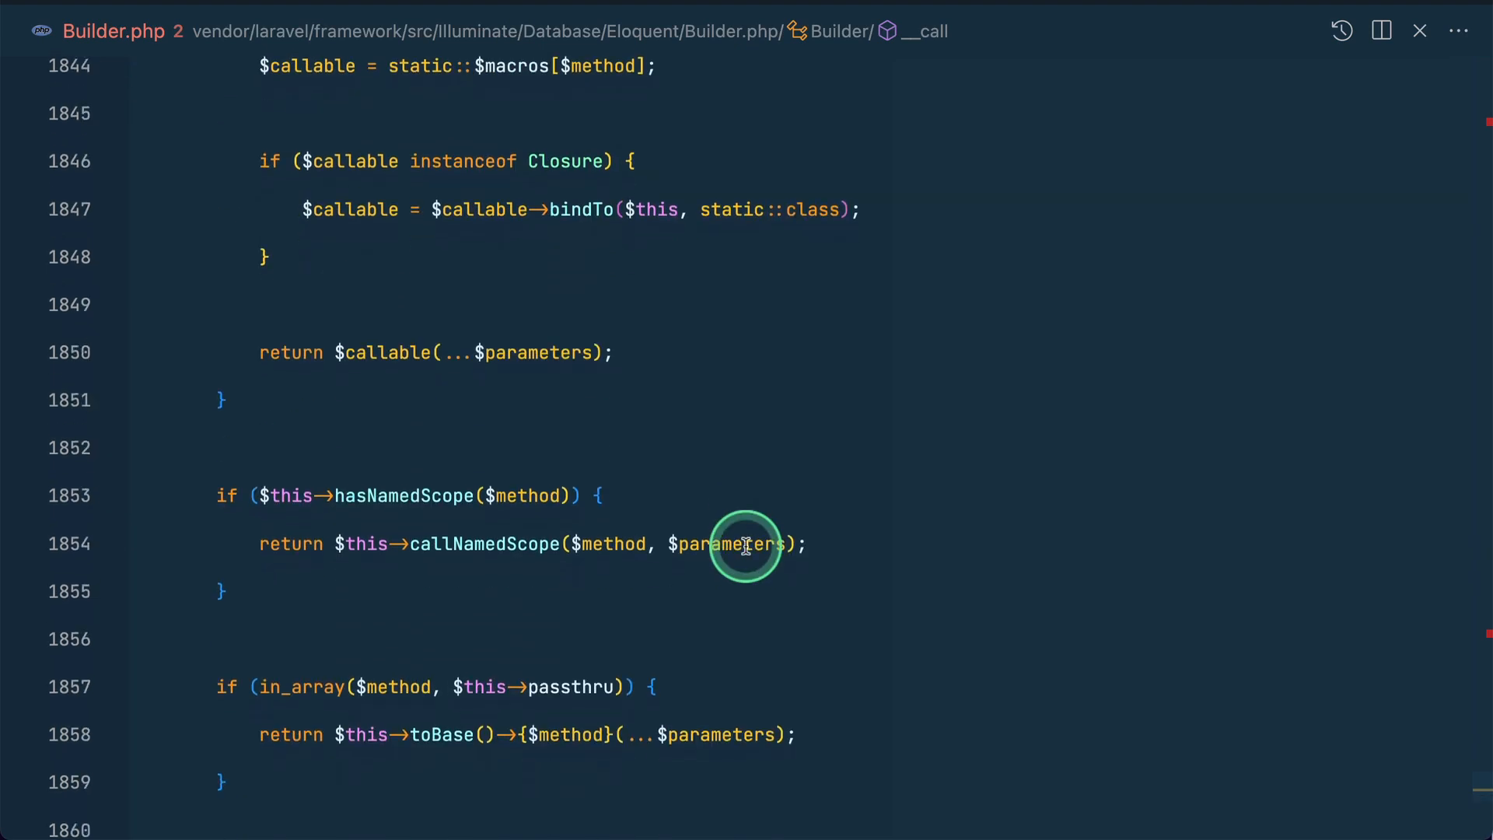
pyautogui.scroll(-3)
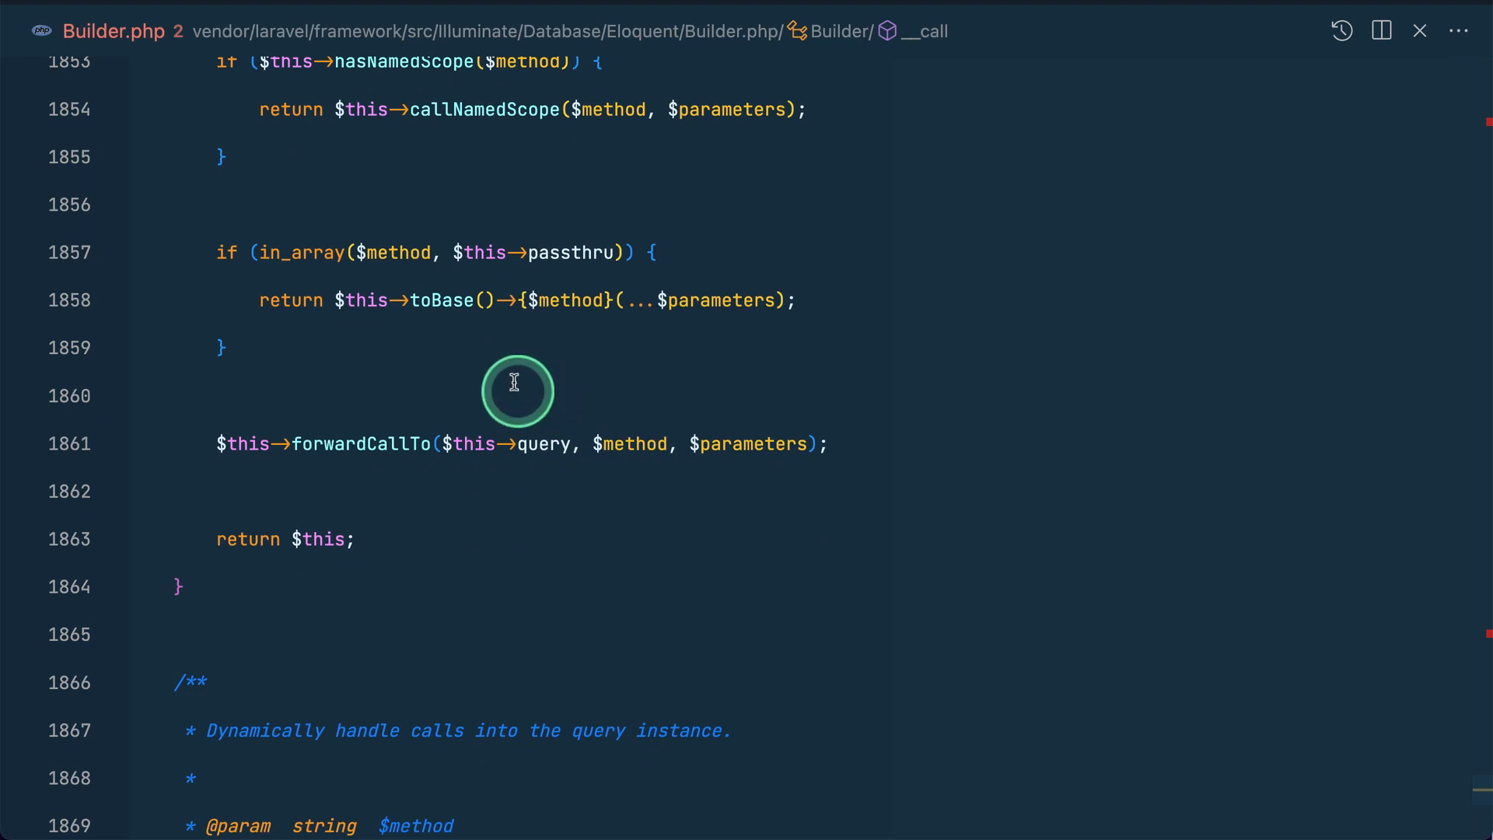
pyautogui.write('dd')
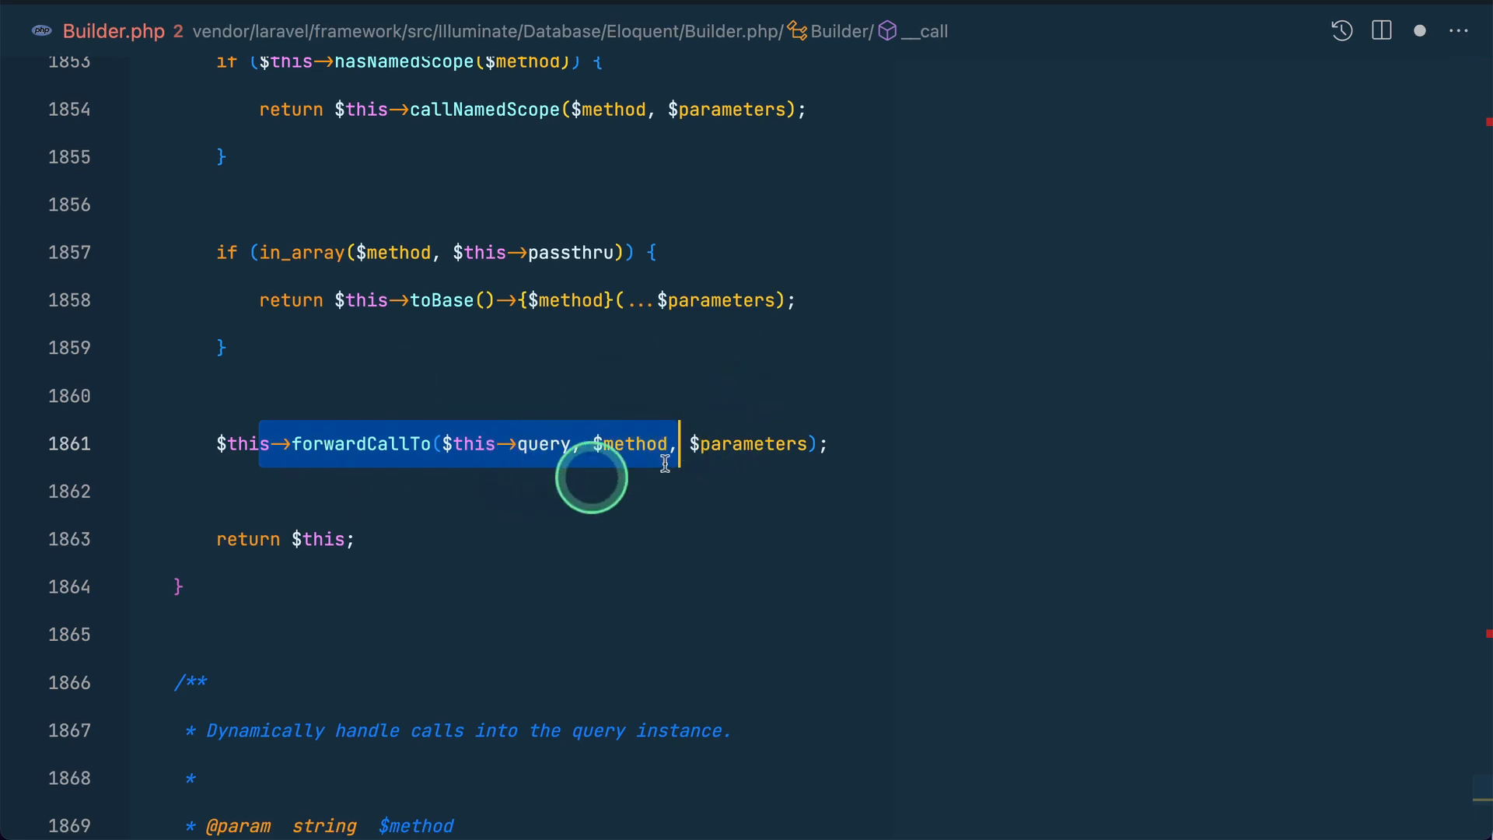
pyautogui.moveTo(752, 444)
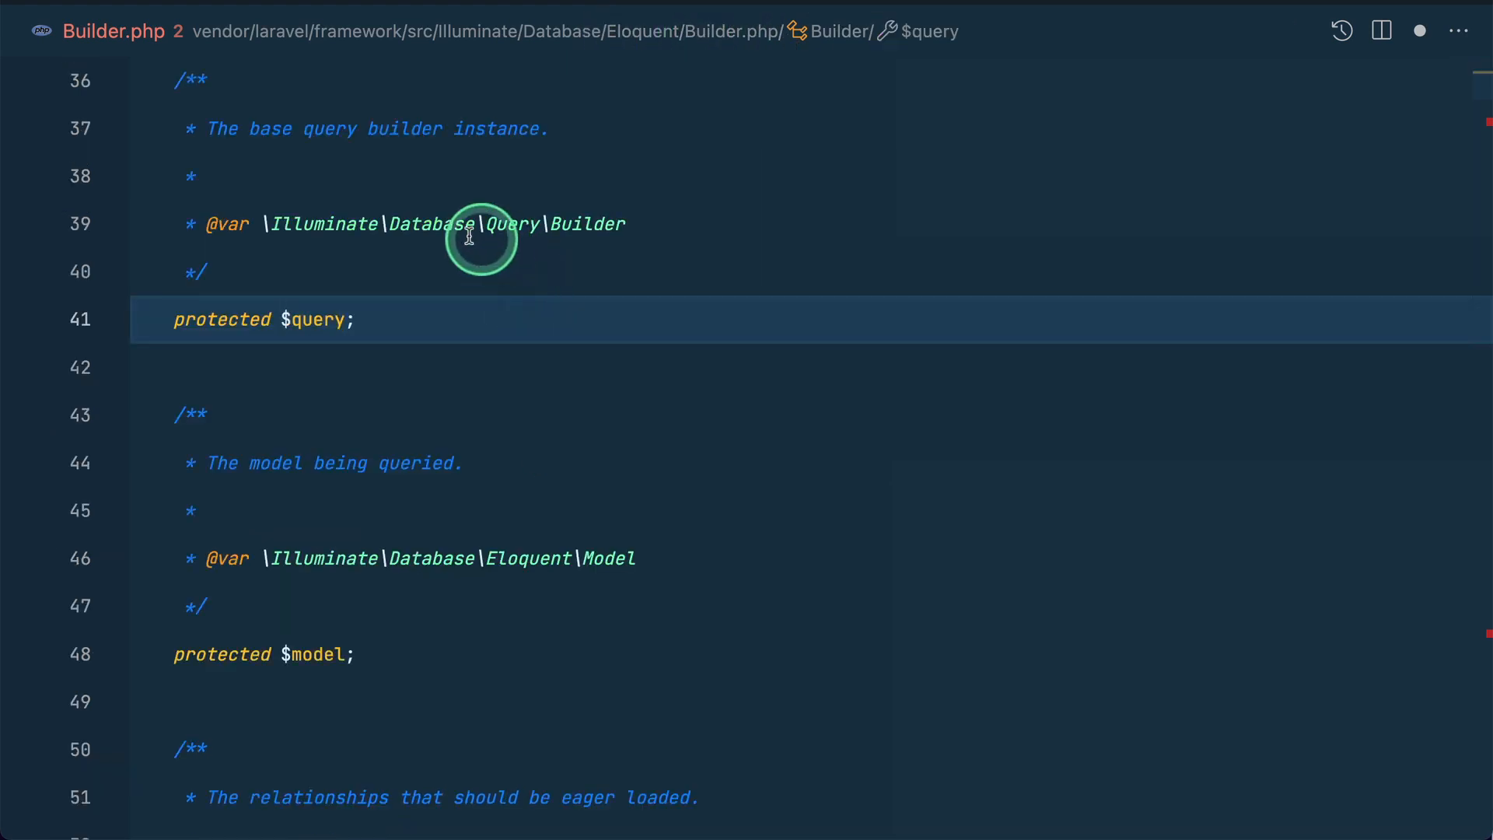
pyautogui.click(589, 224)
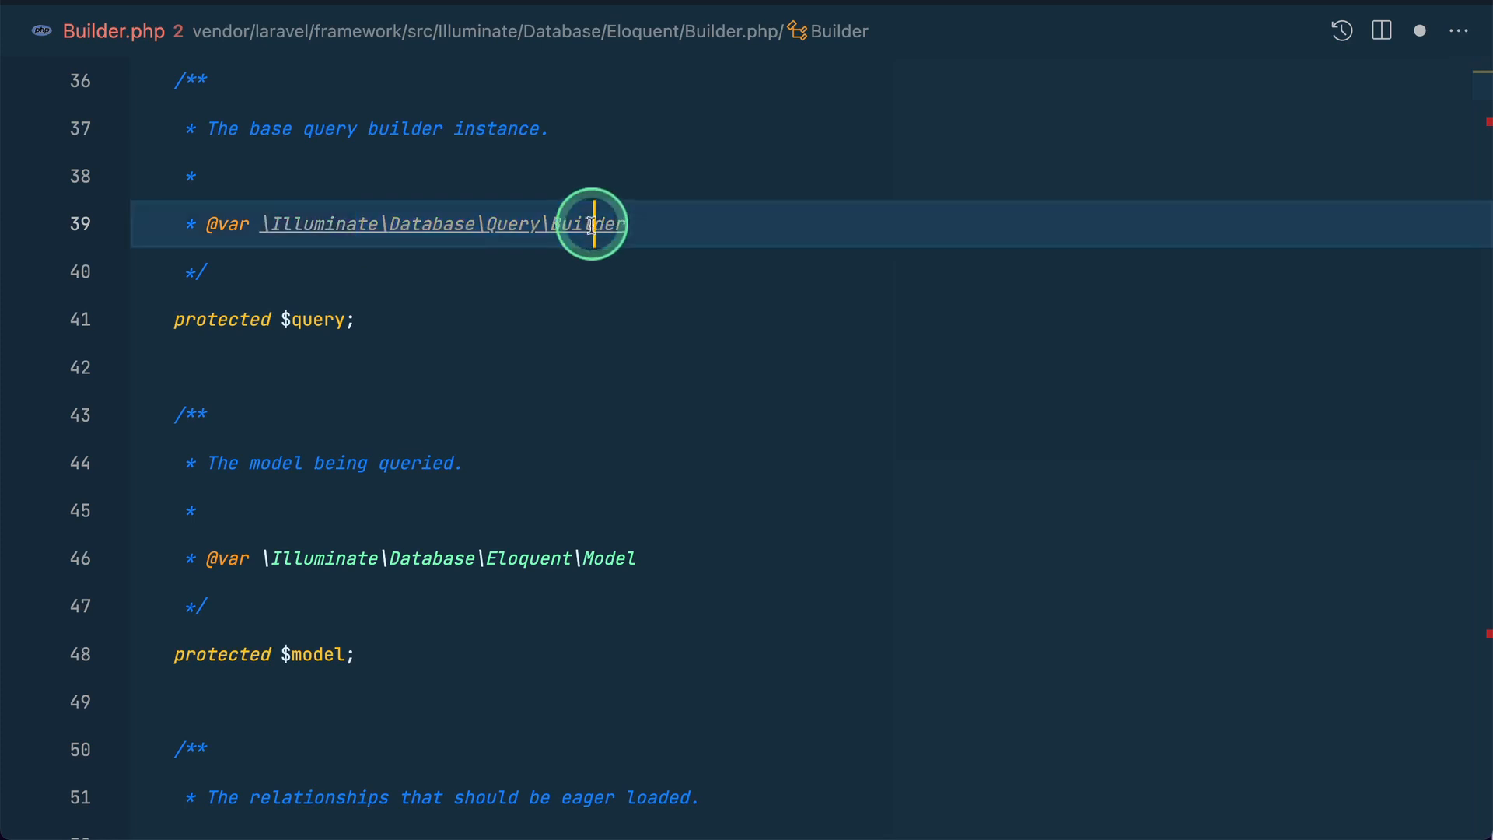
pyautogui.click(586, 224)
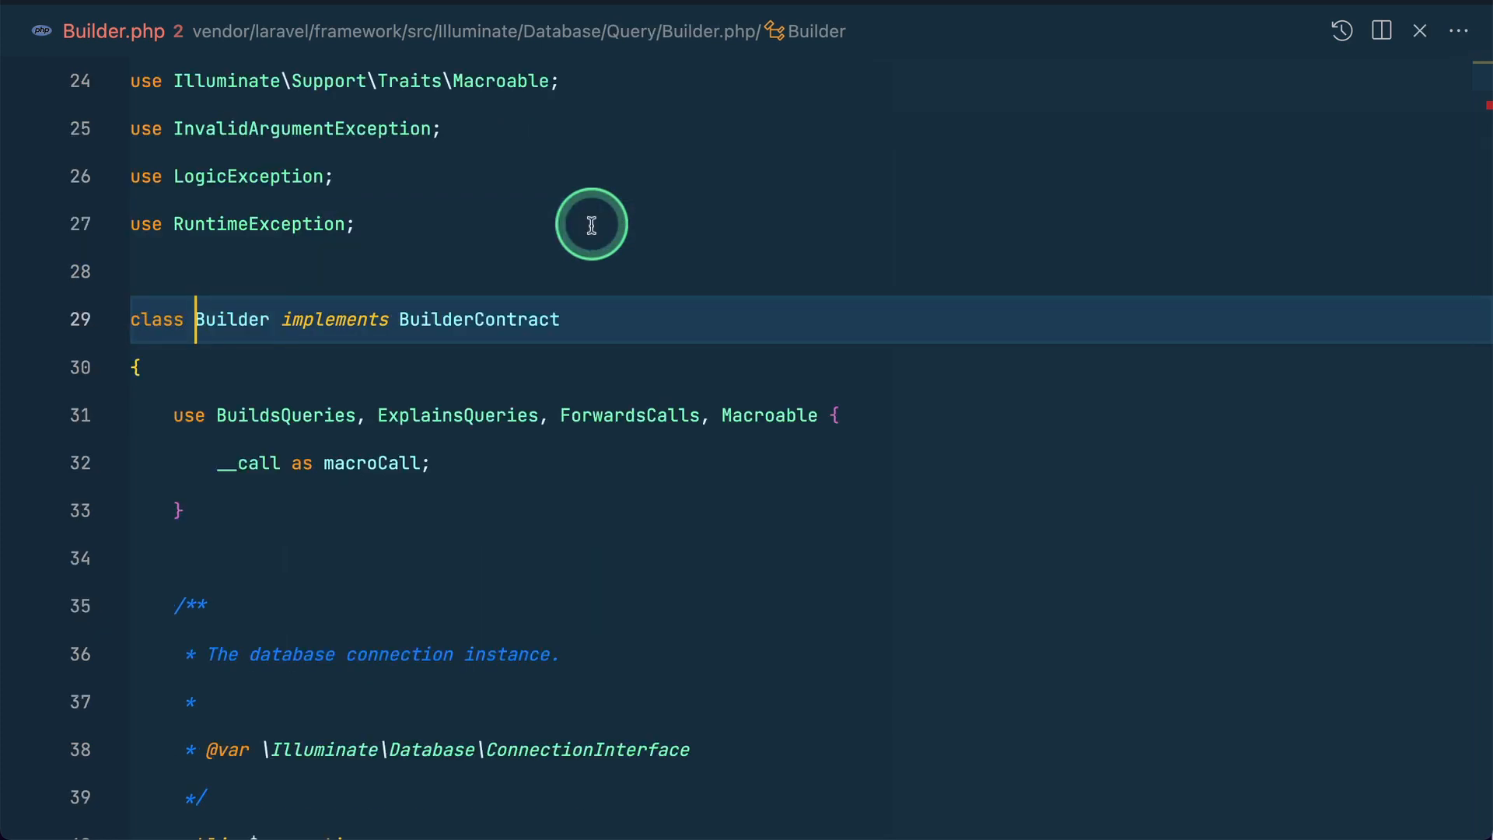
pyautogui.write('@sele')
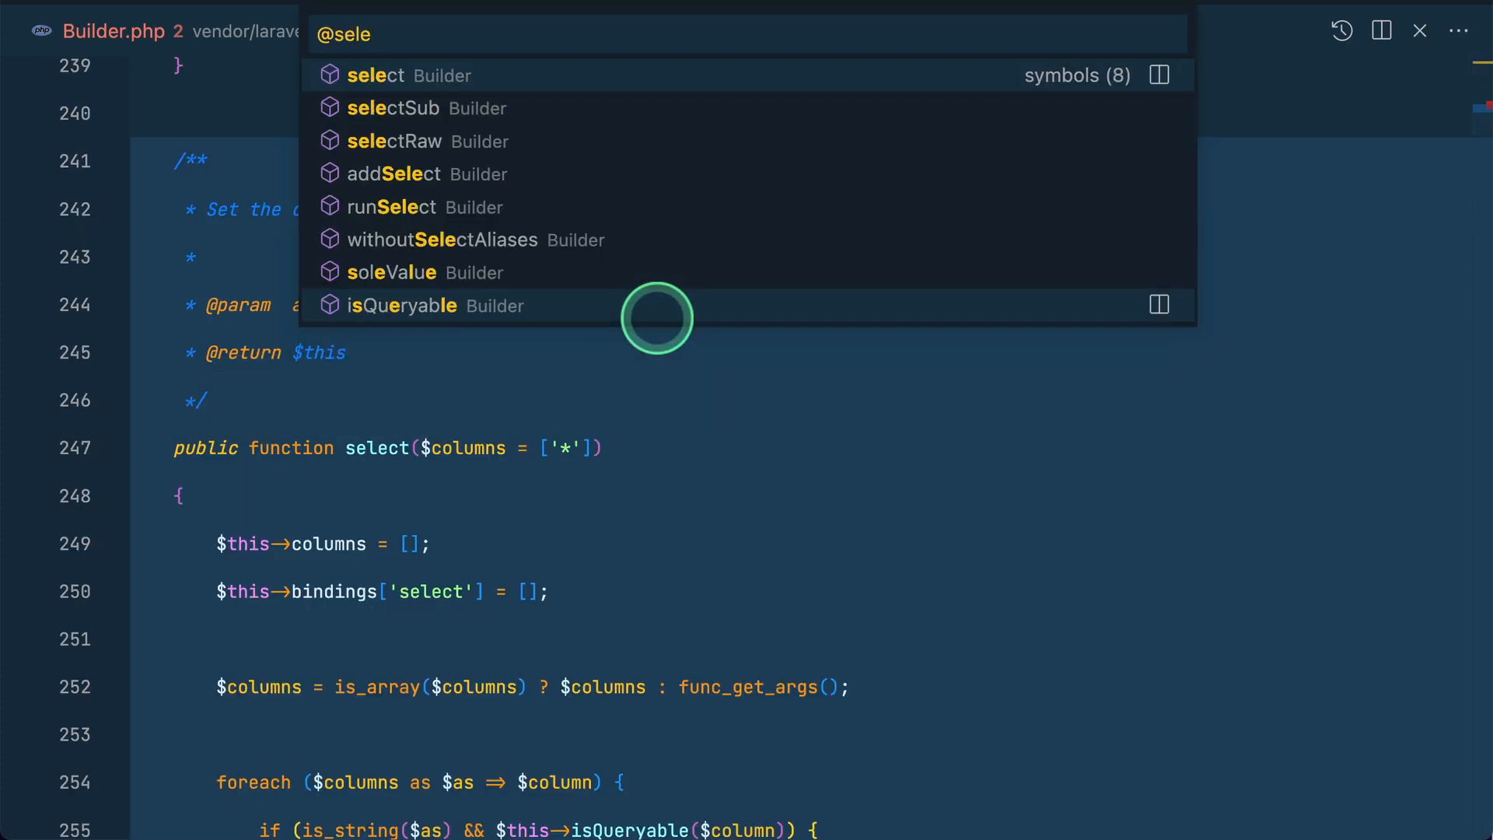
pyautogui.moveTo(871, 117)
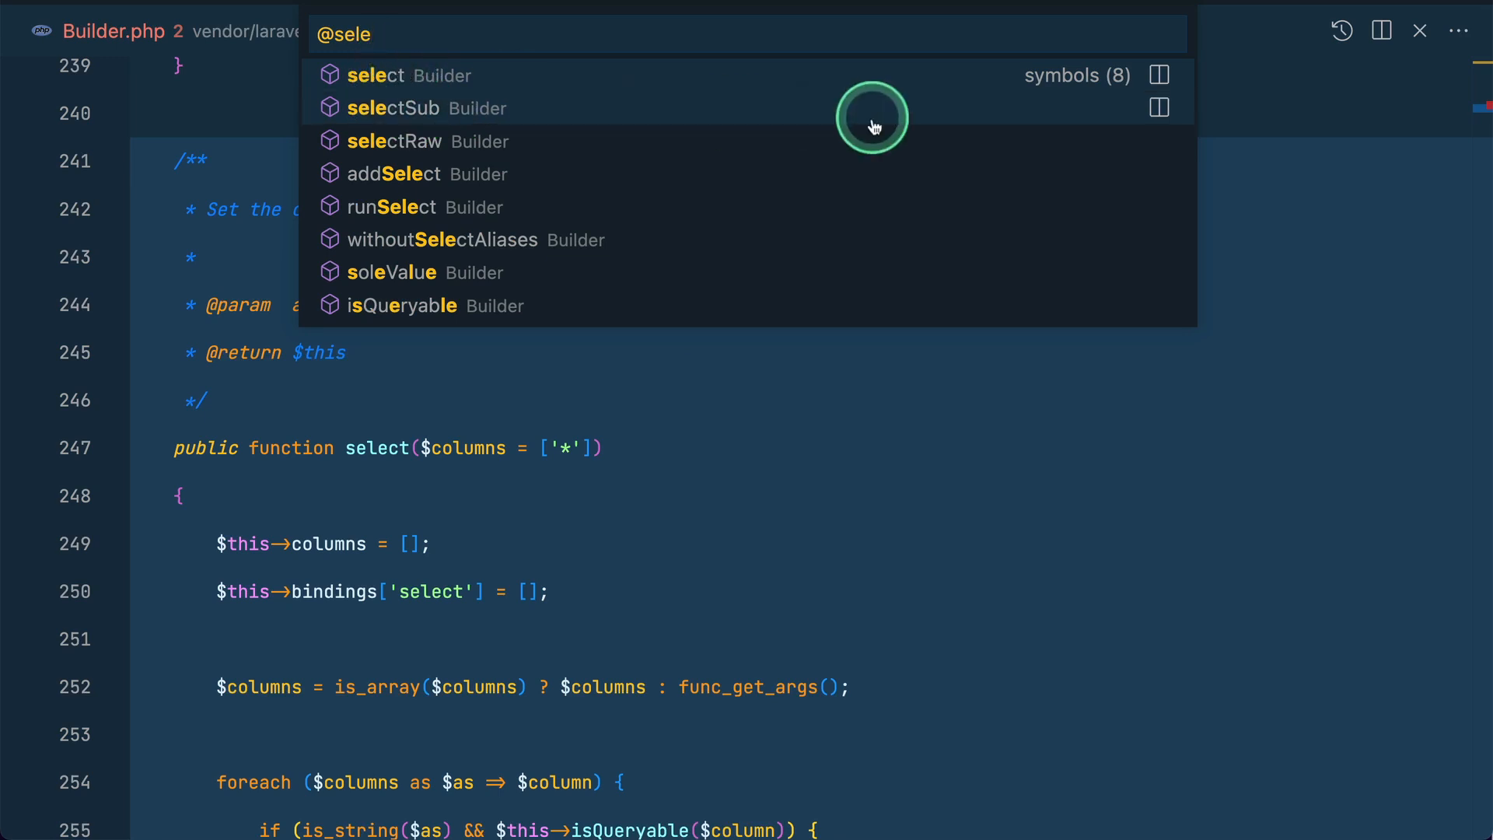
pyautogui.click(375, 75)
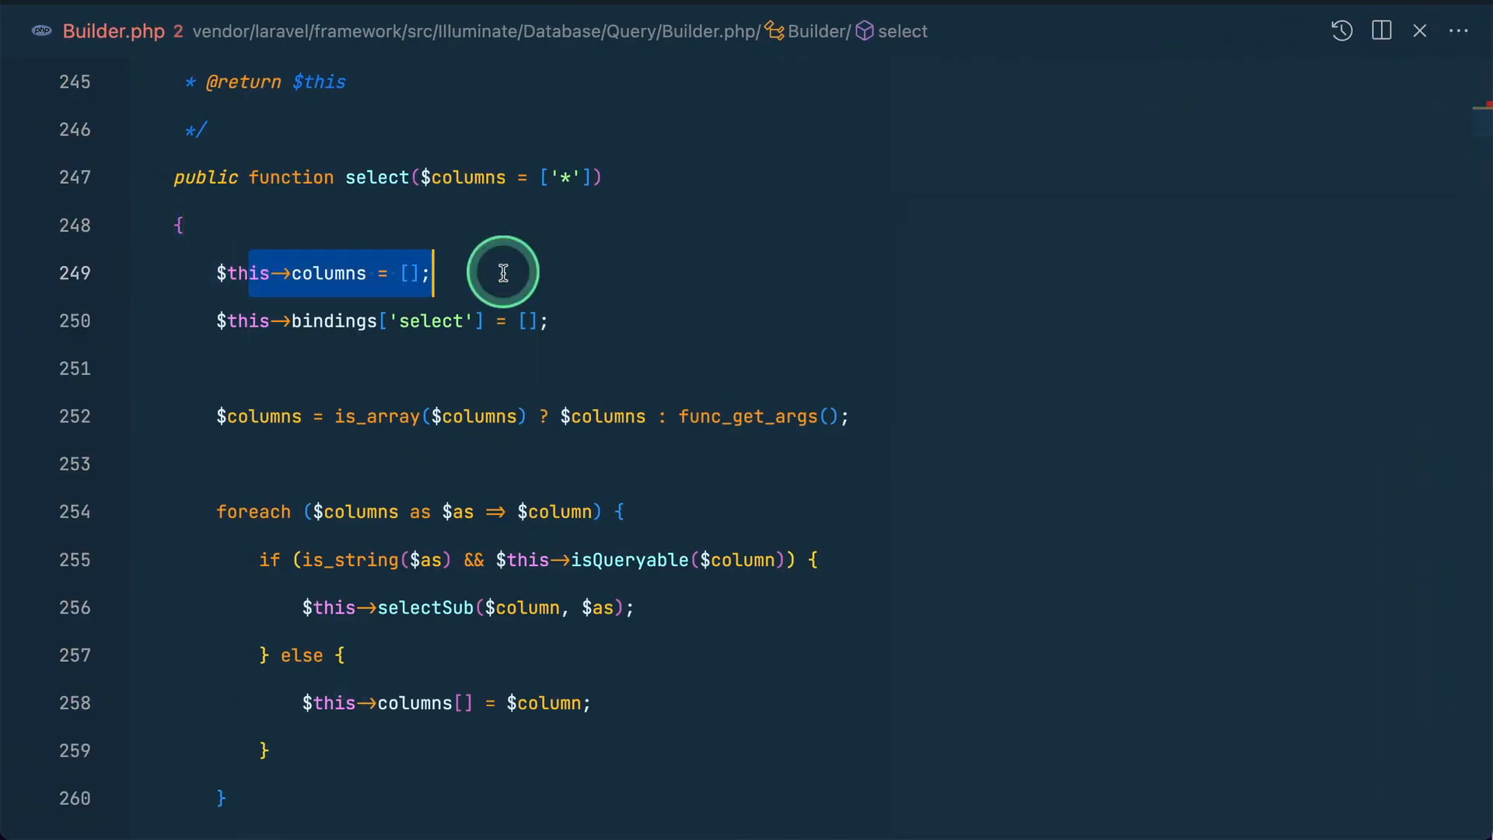
pyautogui.click(252, 496)
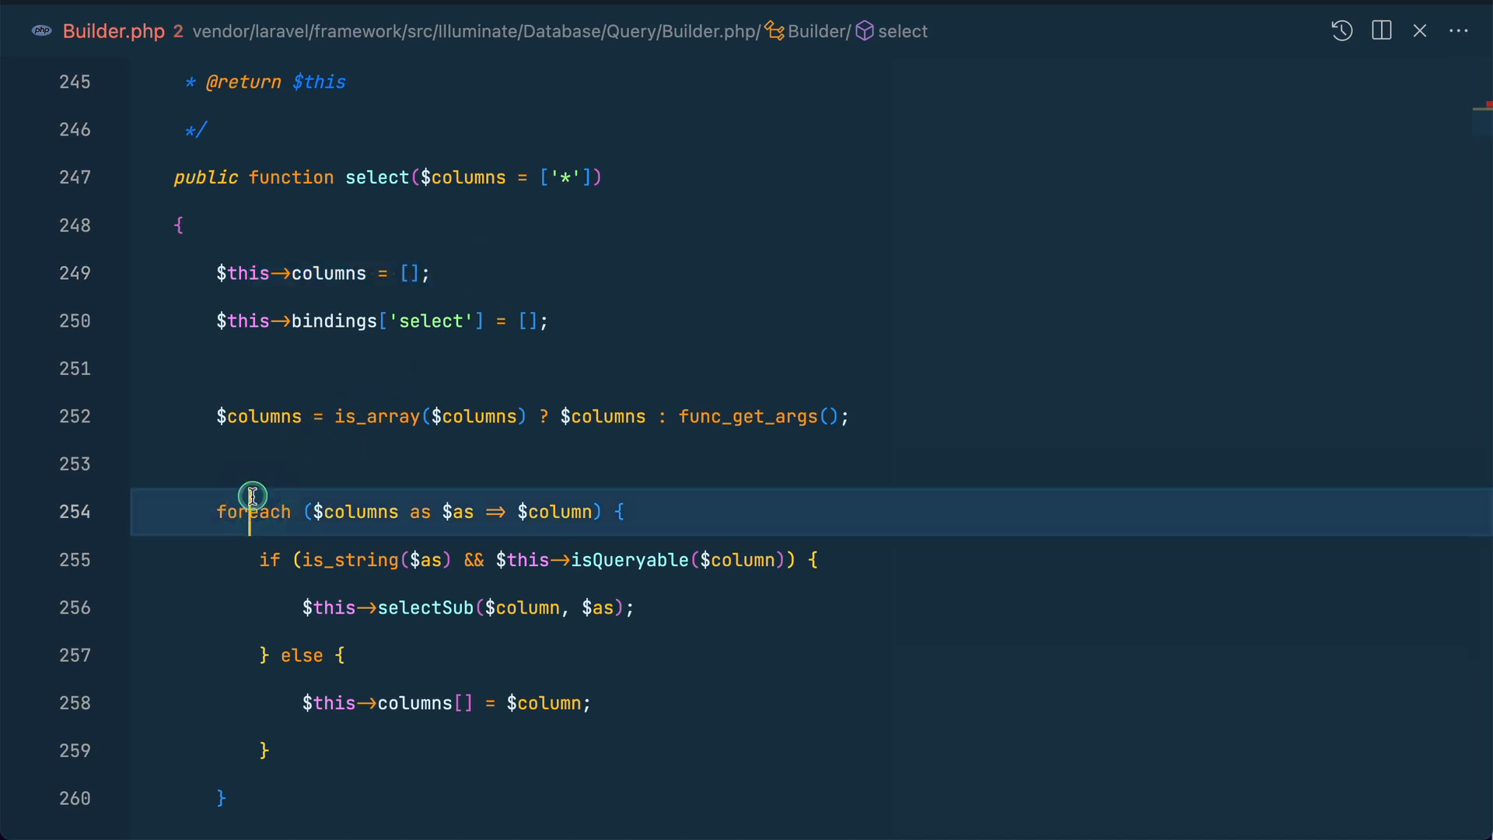